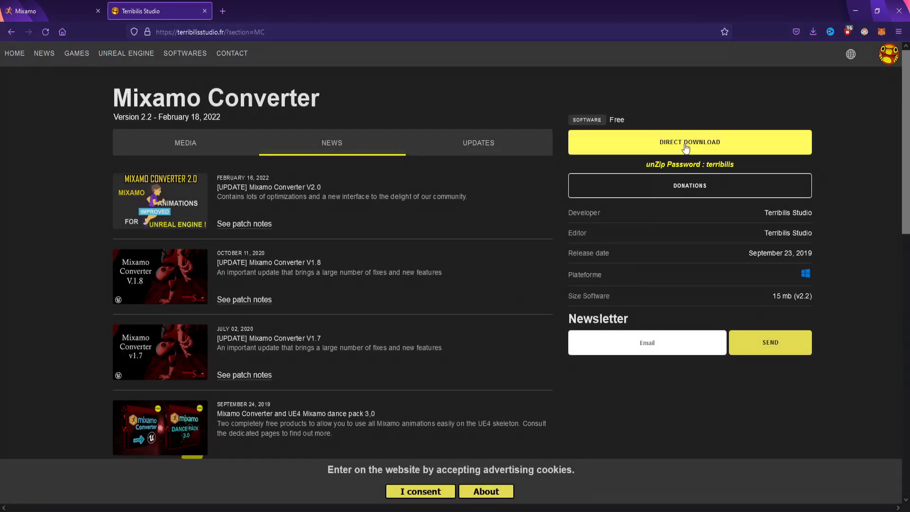
Download the free Mixamo Converter zip and open it in WinRAR.
left_click(690, 142)
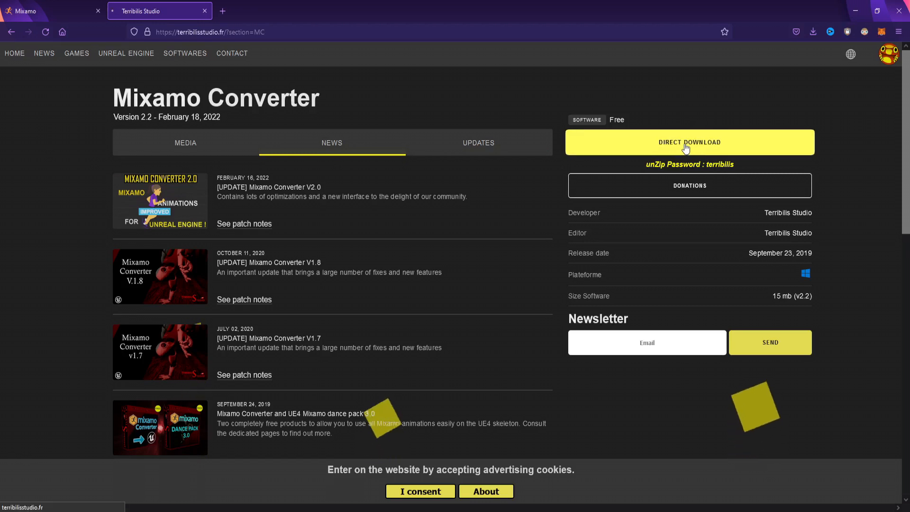
left_click(689, 142)
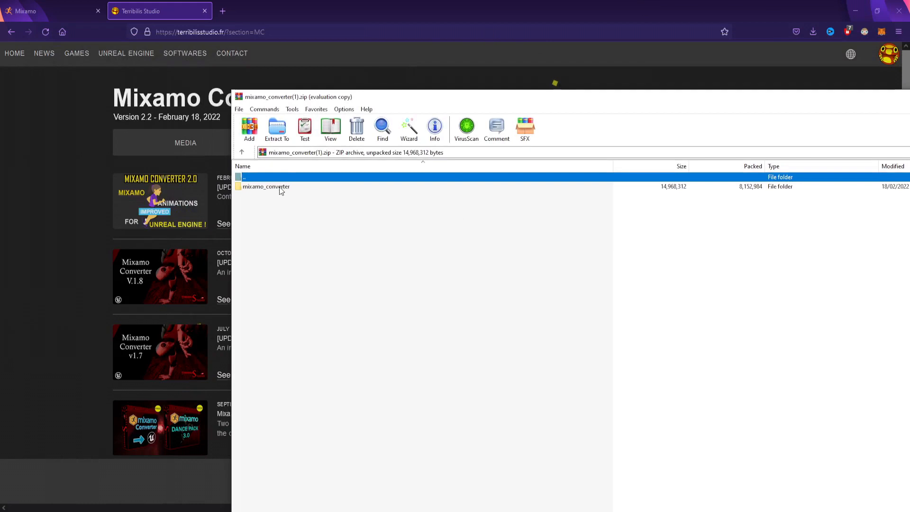
right_click(266, 187)
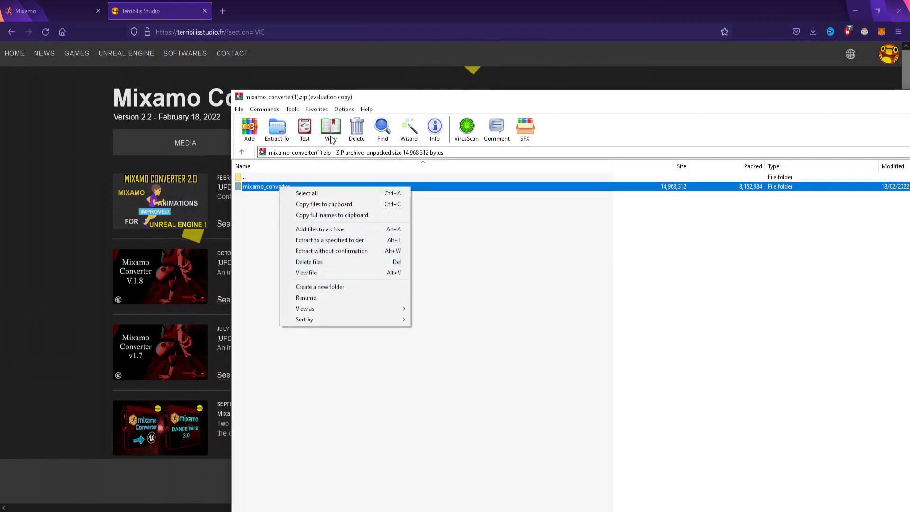
left_click(330, 240)
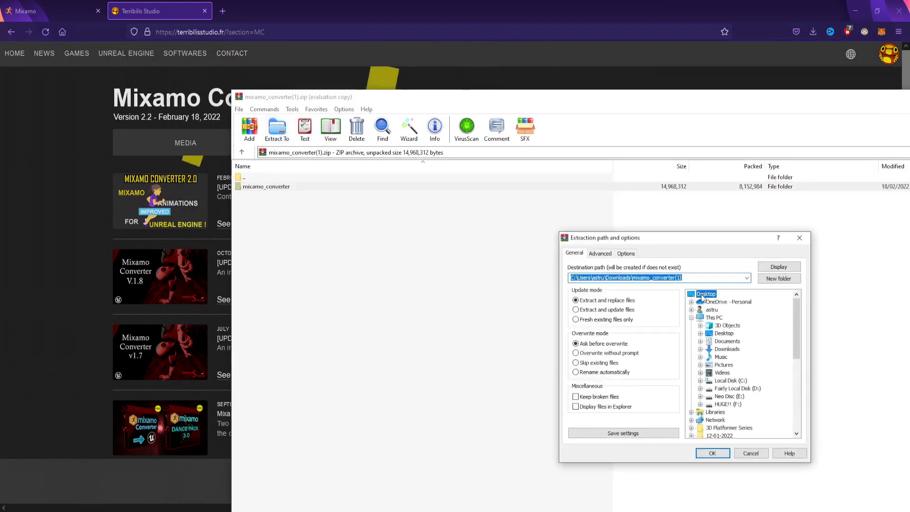
left_click(712, 453)
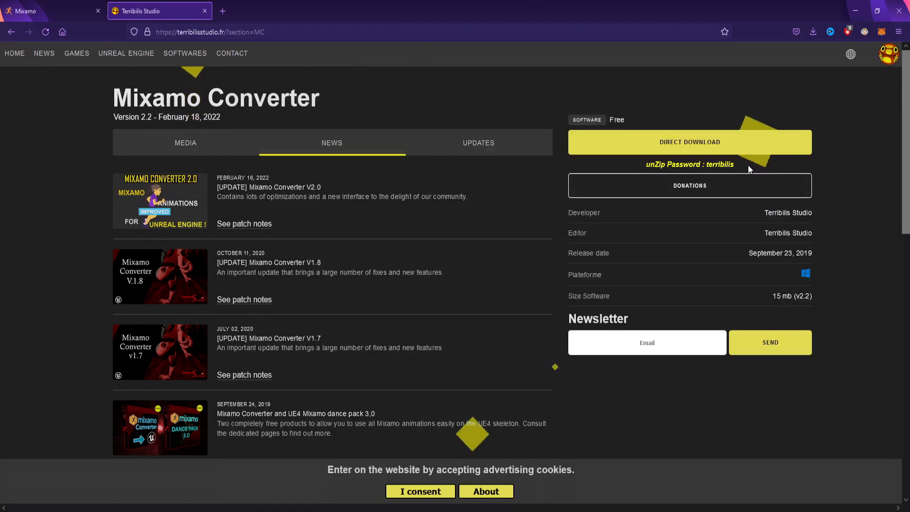
double_click(720, 164)
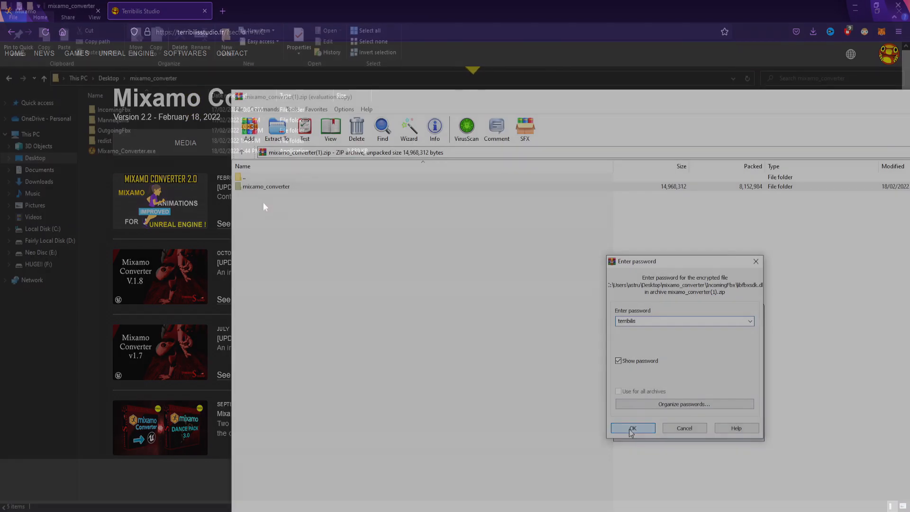
left_click(632, 428)
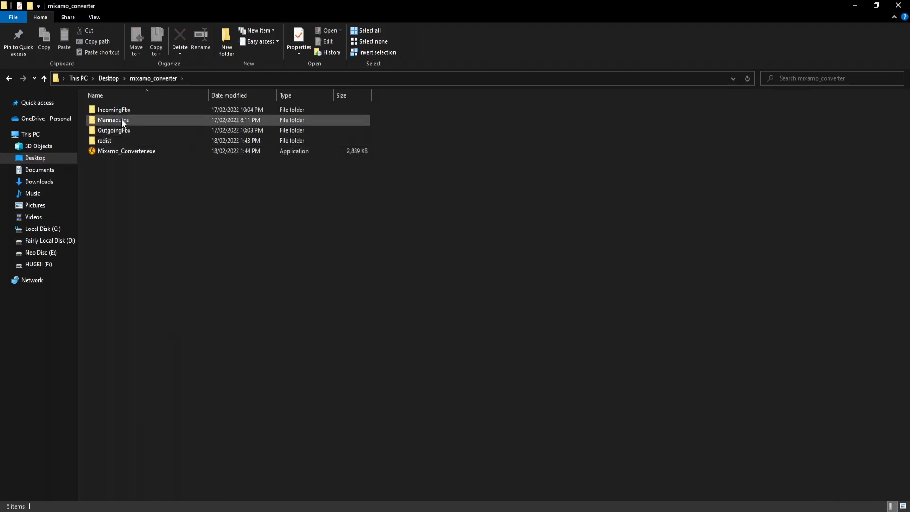
Enter the Mannequins folder to reach the mannequin FBX for Mixamo upload.
double_click(113, 120)
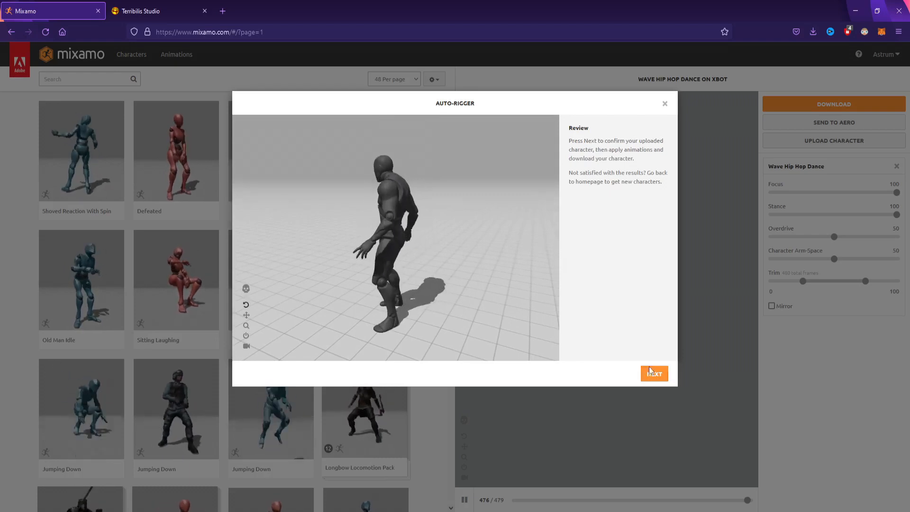
Confirm the uploaded mannequin and preview the Idle animation found by searching 'idle'.
left_click(654, 373)
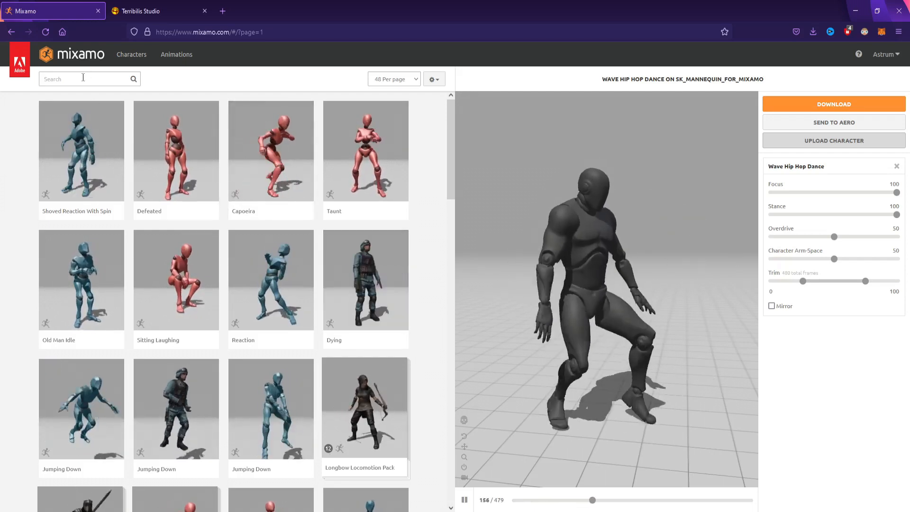
left_click(85, 78)
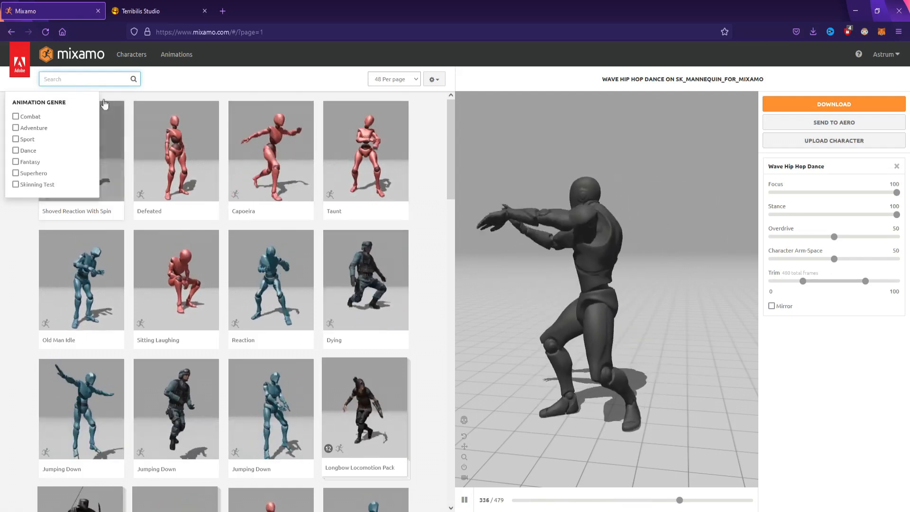
type("idle")
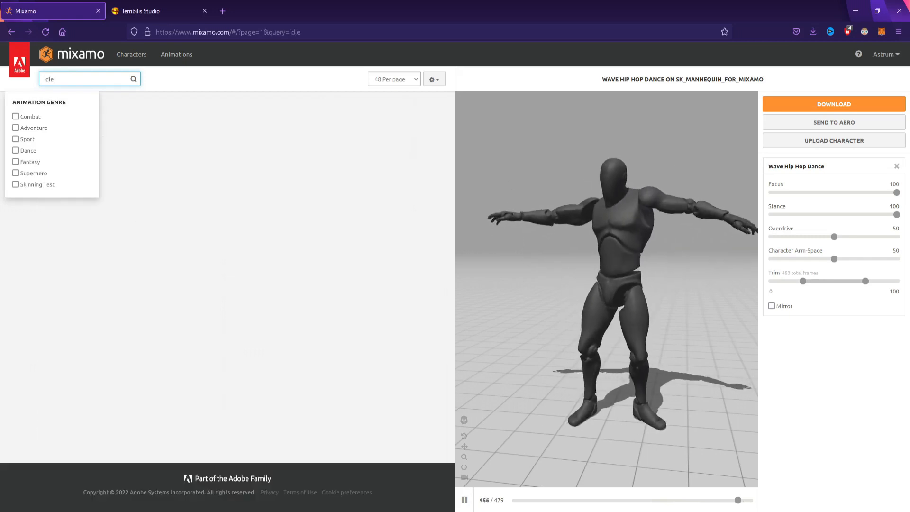
left_click(133, 79)
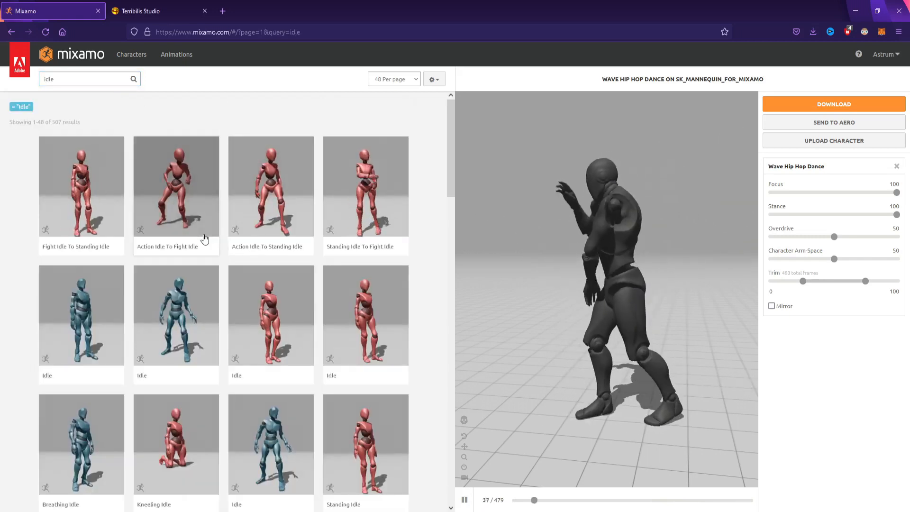
left_click(82, 315)
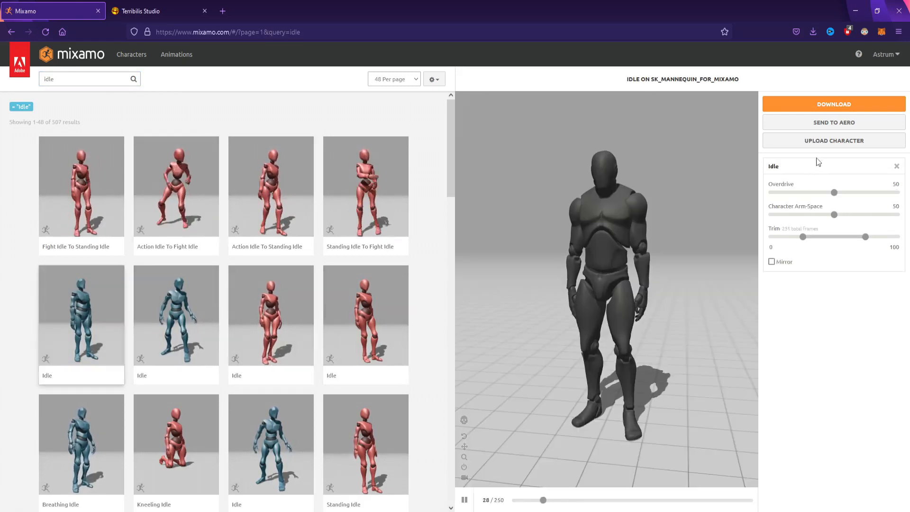
Download Idle as a Without Skin FBX into mixamo_converter, then search for 'walk'.
left_click(834, 104)
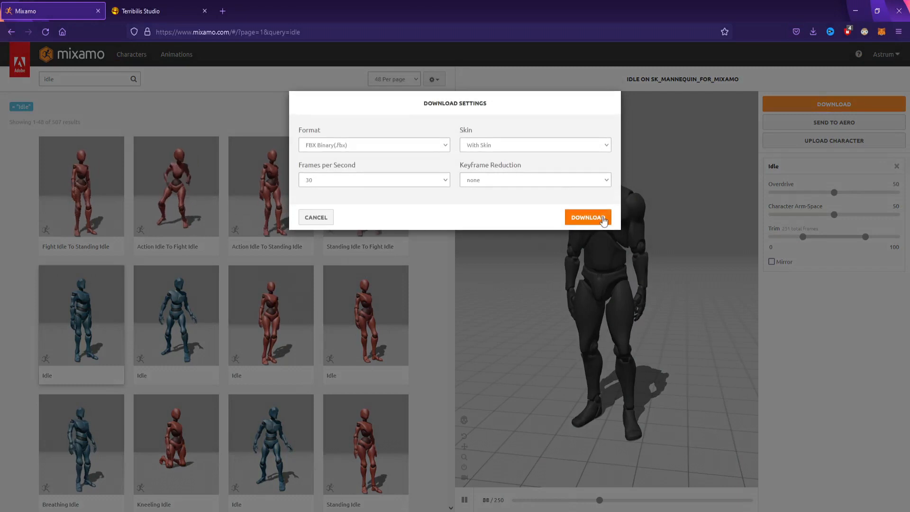
left_click(534, 144)
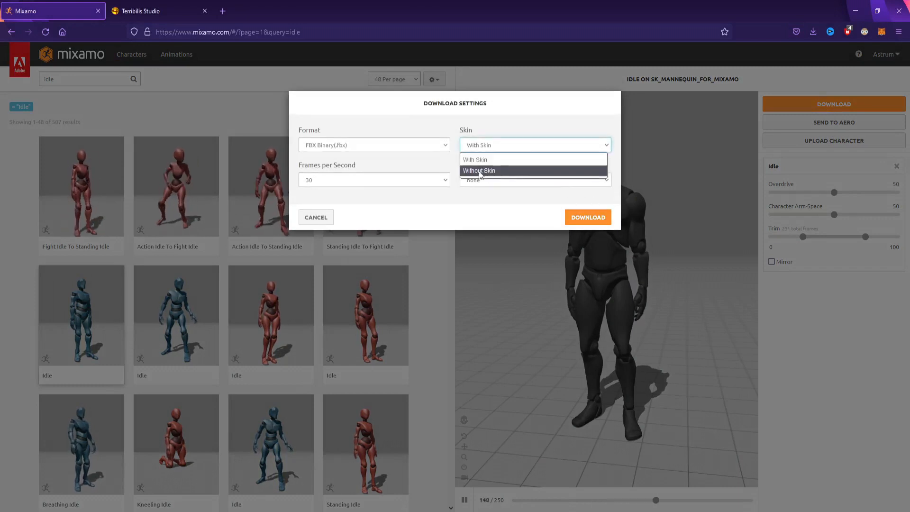
left_click(479, 171)
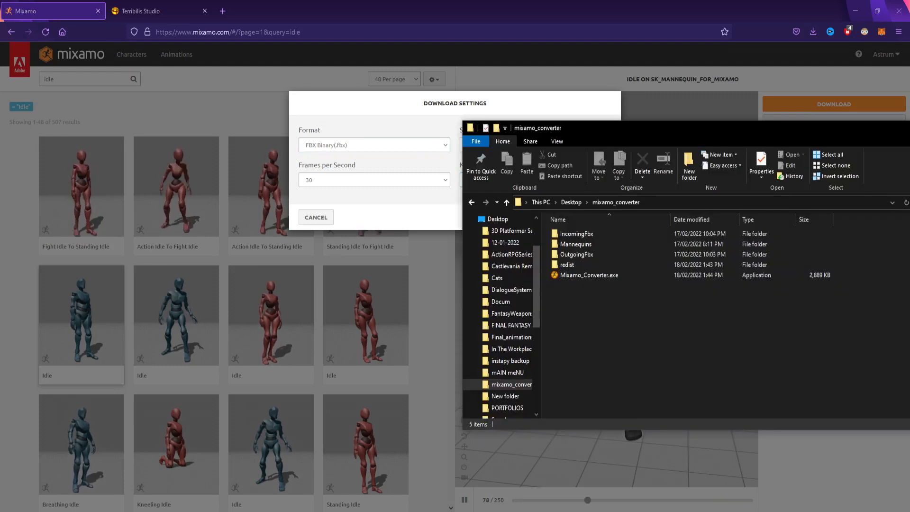
double_click(567, 264)
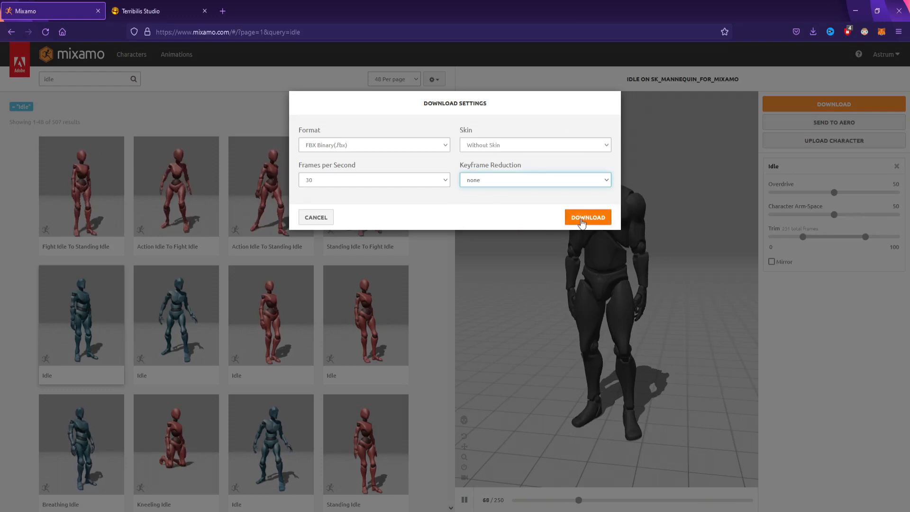
left_click(587, 217)
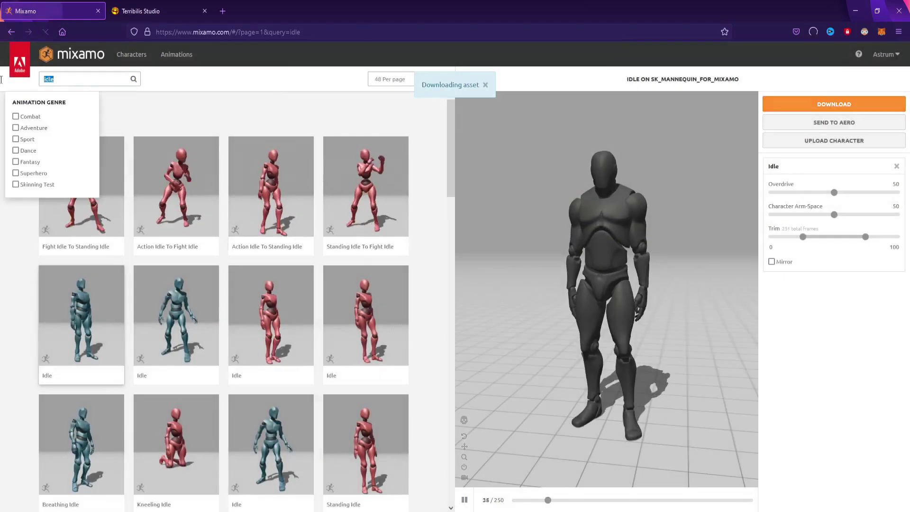
type("walk")
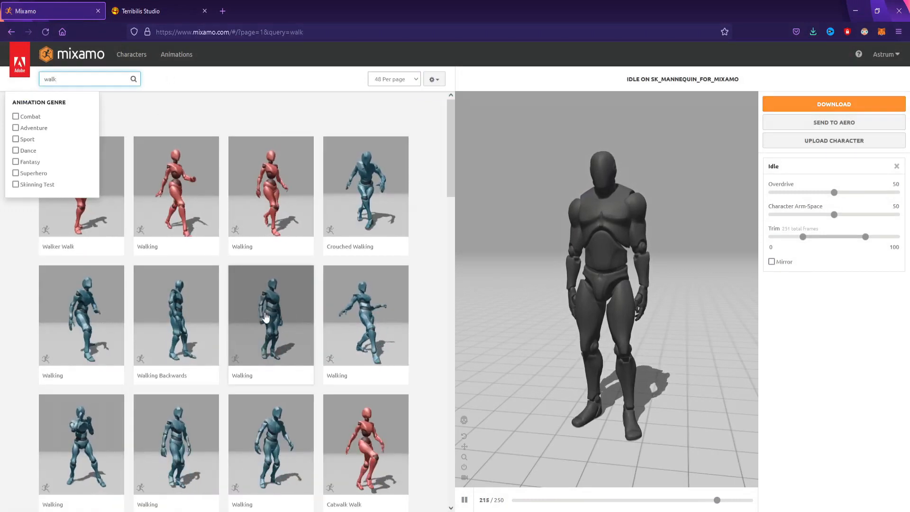
Download the Walking animation with In Place enabled.
left_click(270, 316)
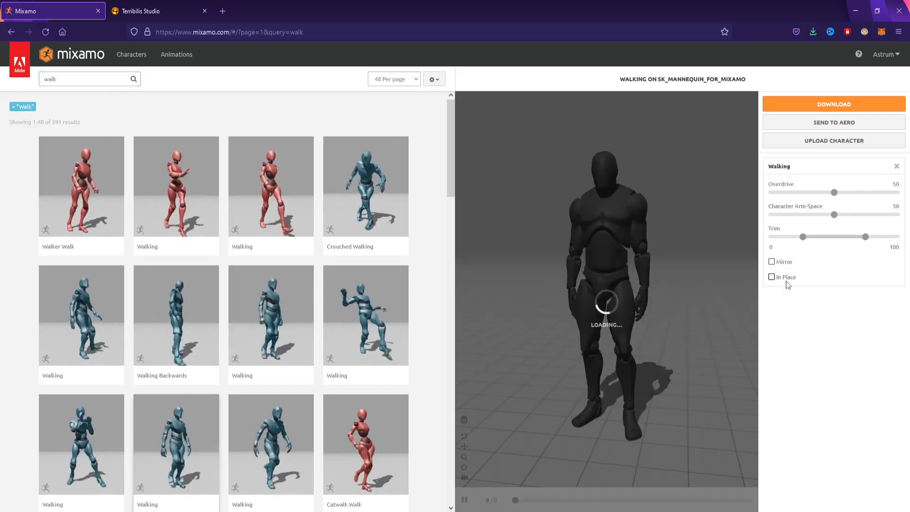
left_click(771, 277)
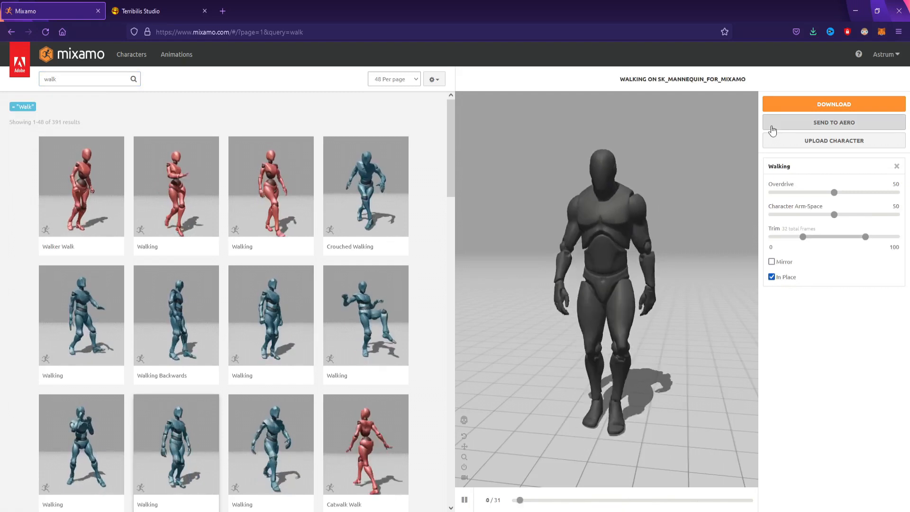
left_click(833, 104)
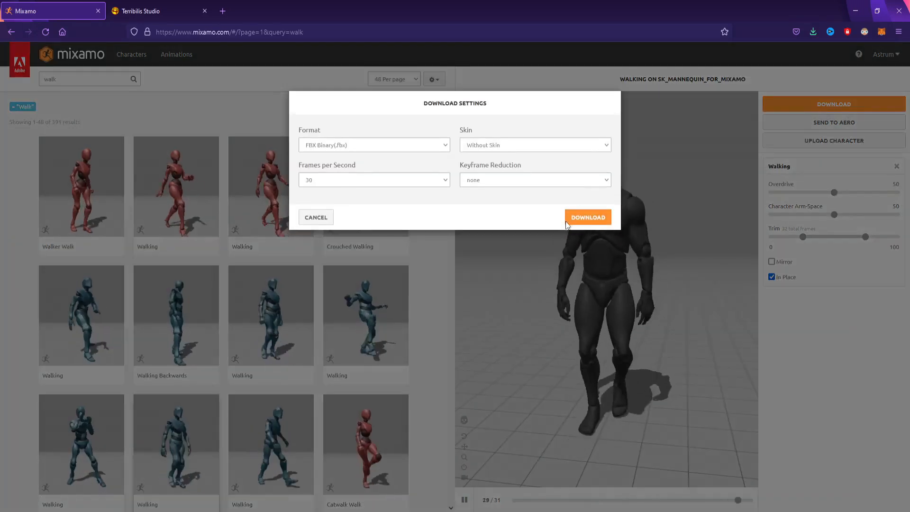
left_click(587, 217)
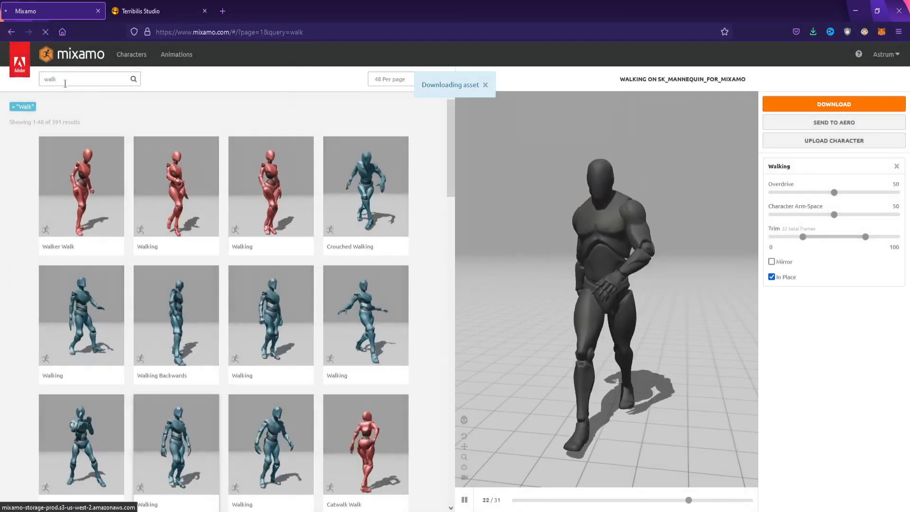
Search 'Run' and download the Running animation with In Place enabled.
left_click(76, 79)
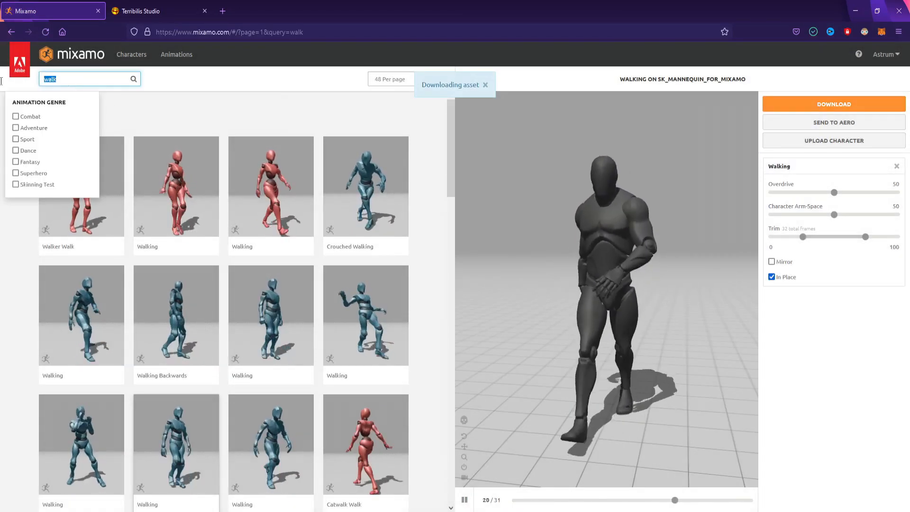
type("Run")
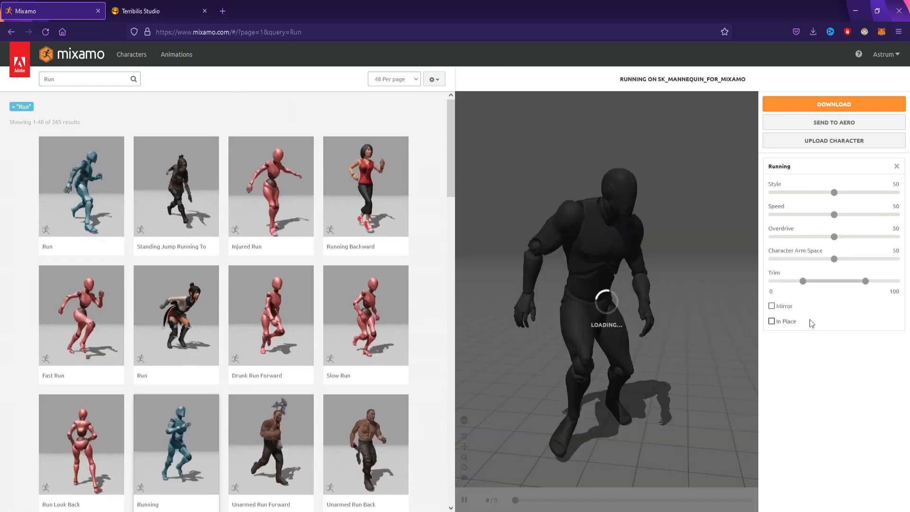
left_click(772, 321)
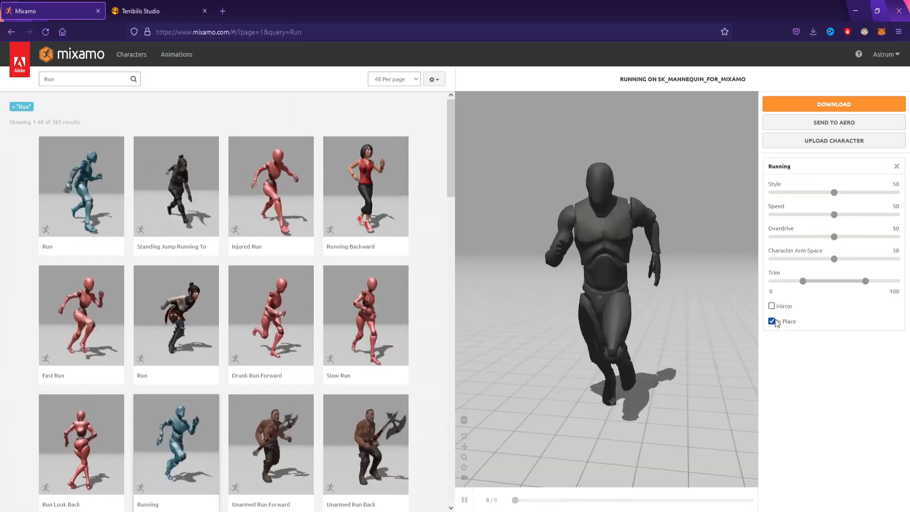
left_click(834, 104)
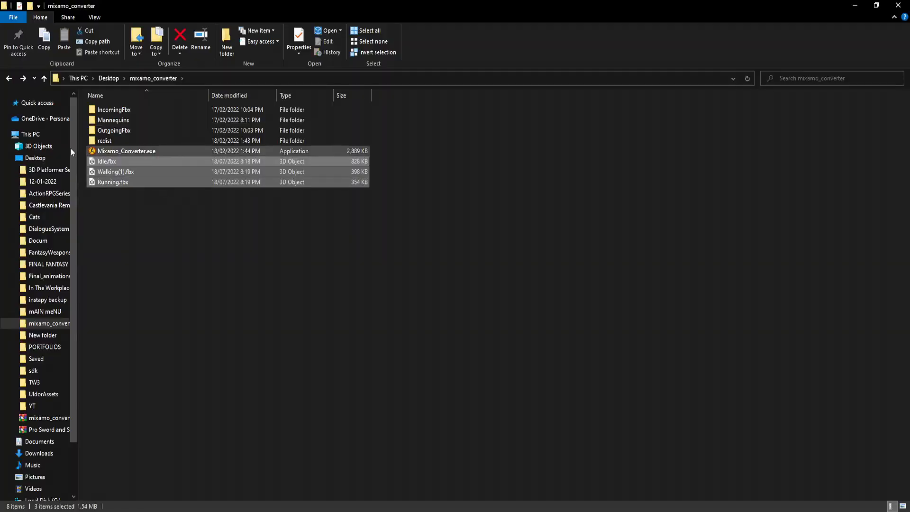
Move the three FBX files into the converter subfolder and launch Mixamo_Converter.exe.
double_click(114, 109)
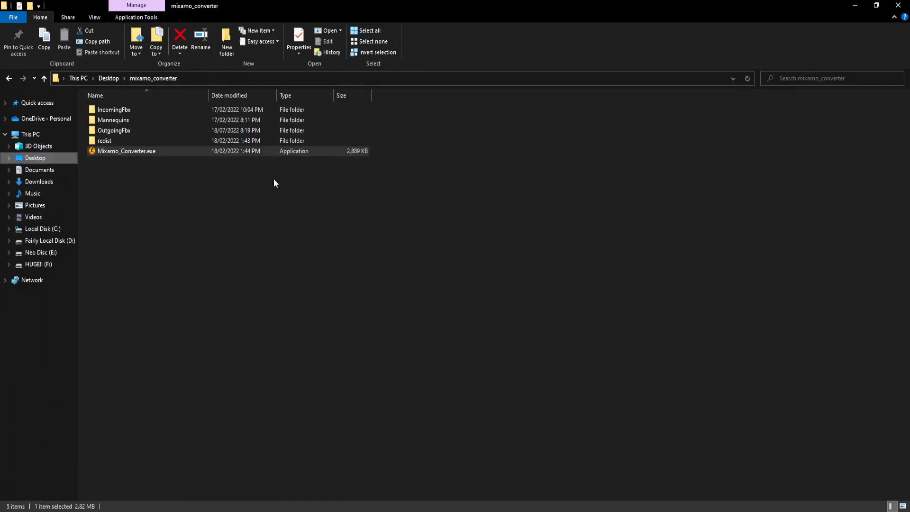
double_click(126, 151)
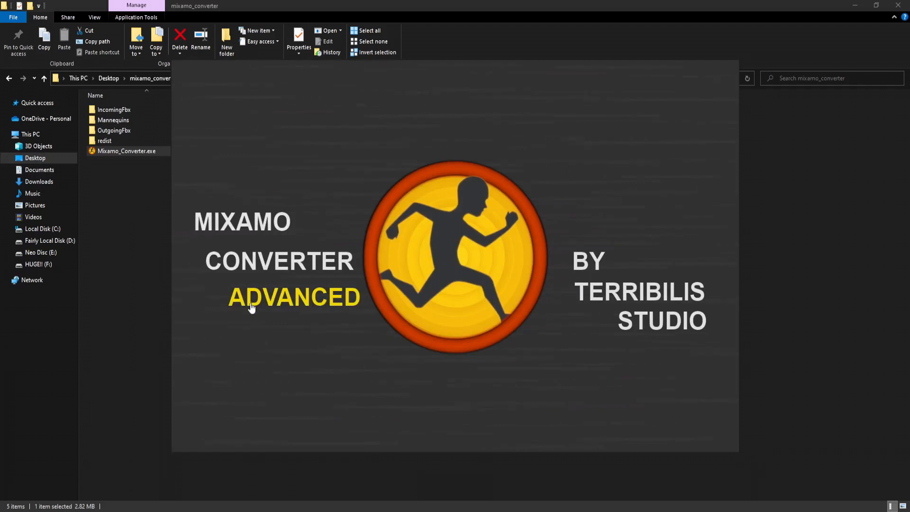
mouse_move(343, 212)
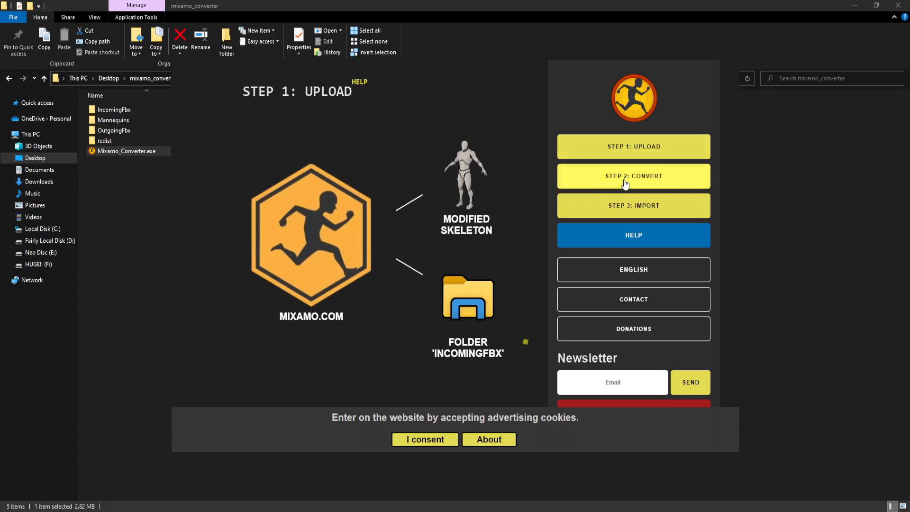
Run MixamoAnimToUE4.exe on the incoming Idle, Walking and Running files to produce 4UE4 versions.
left_click(633, 176)
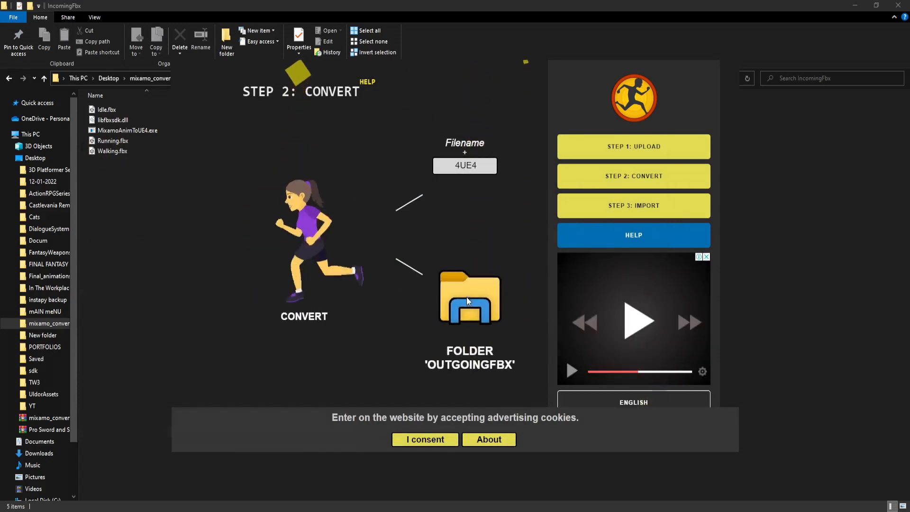
double_click(470, 297)
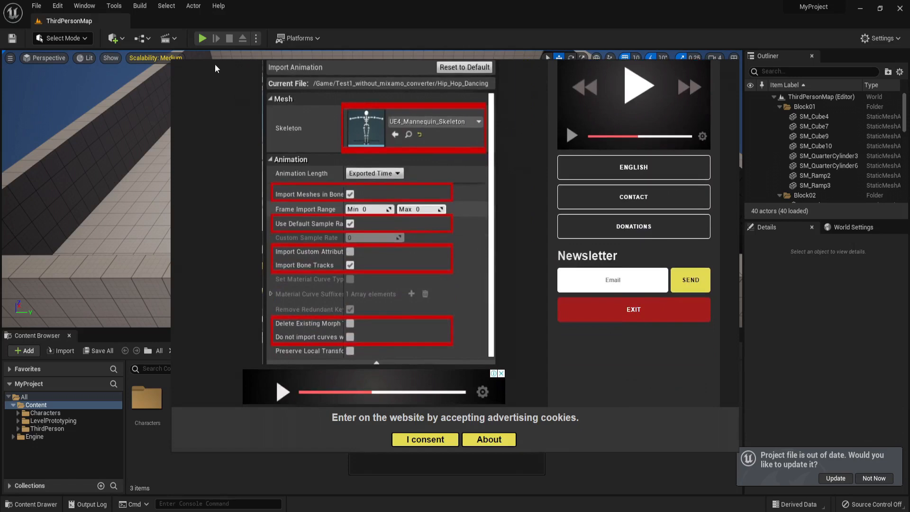
mouse_move(566, 443)
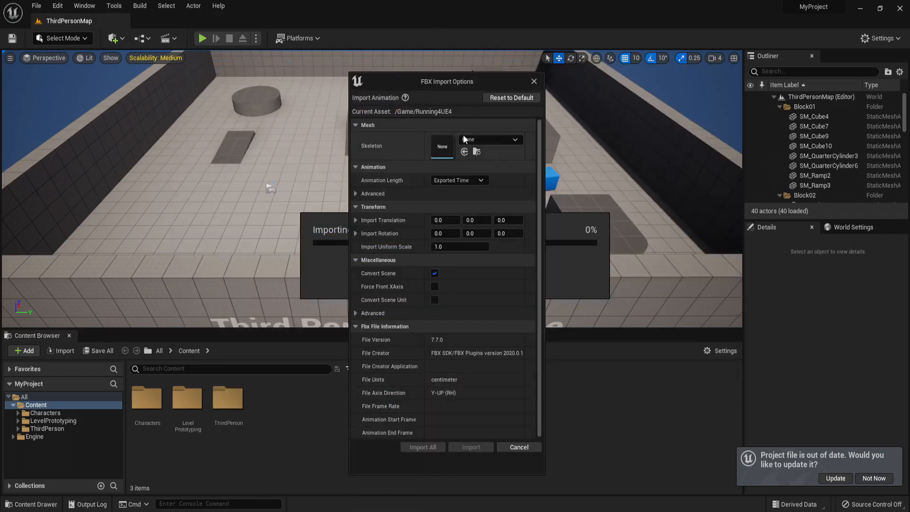
Import all three 4UE4 animations with SK_Mannequin_Skeleton and 'Do not import curves' unchecked.
left_click(490, 140)
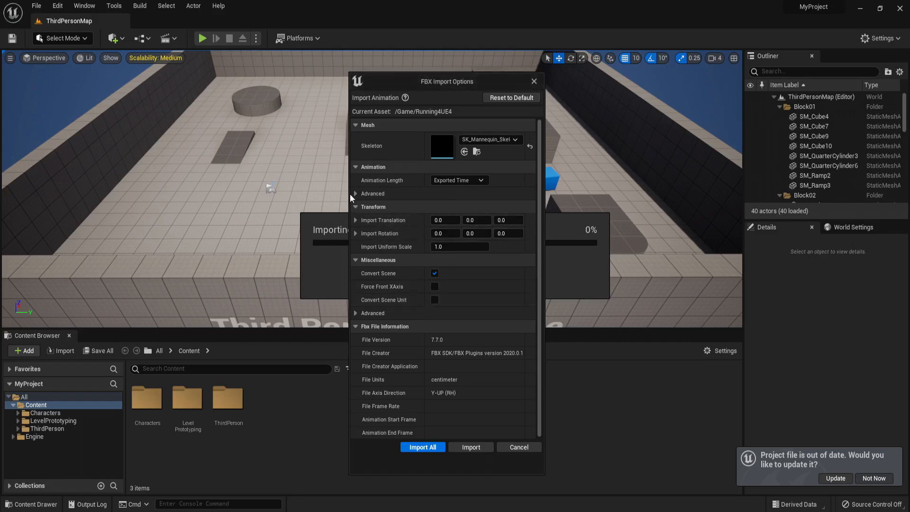
left_click(355, 193)
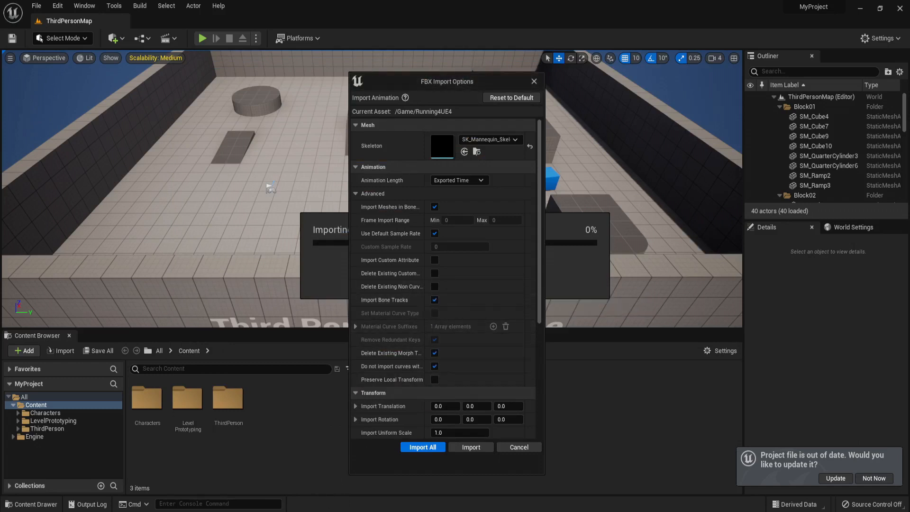
left_click(434, 365)
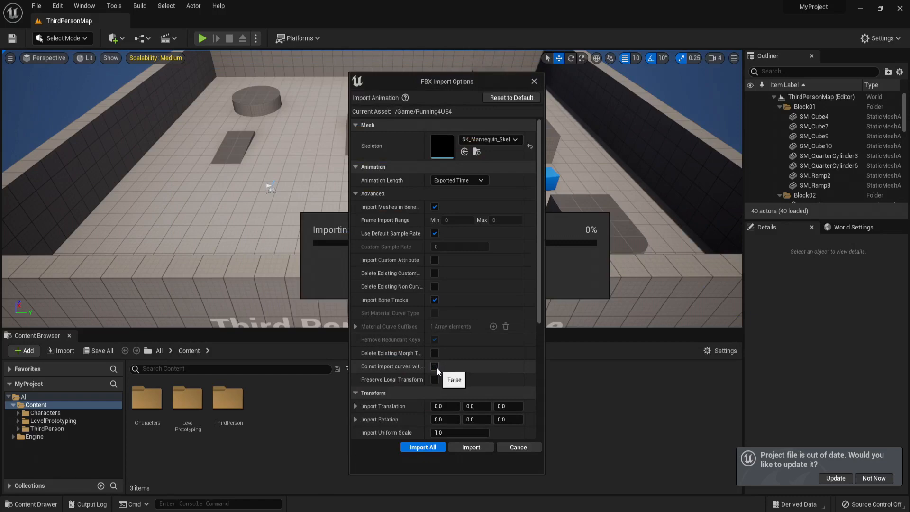
left_click(422, 447)
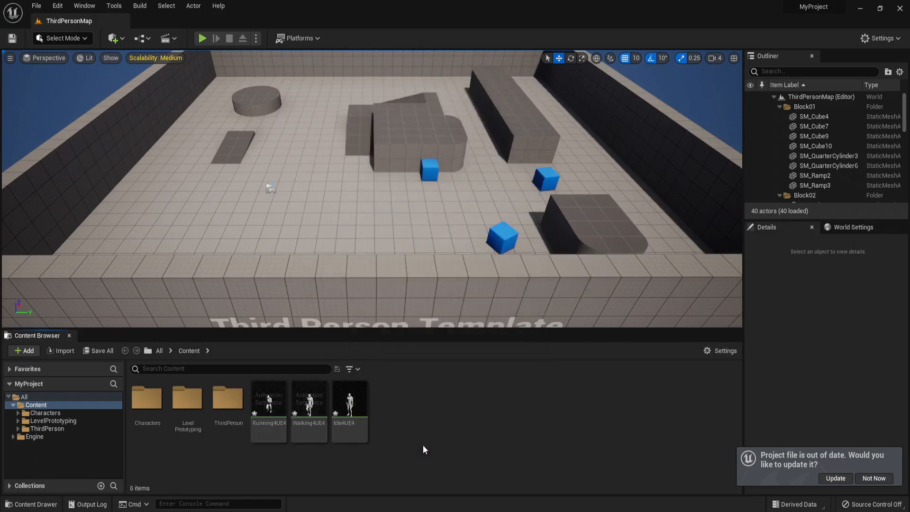
left_click(268, 407)
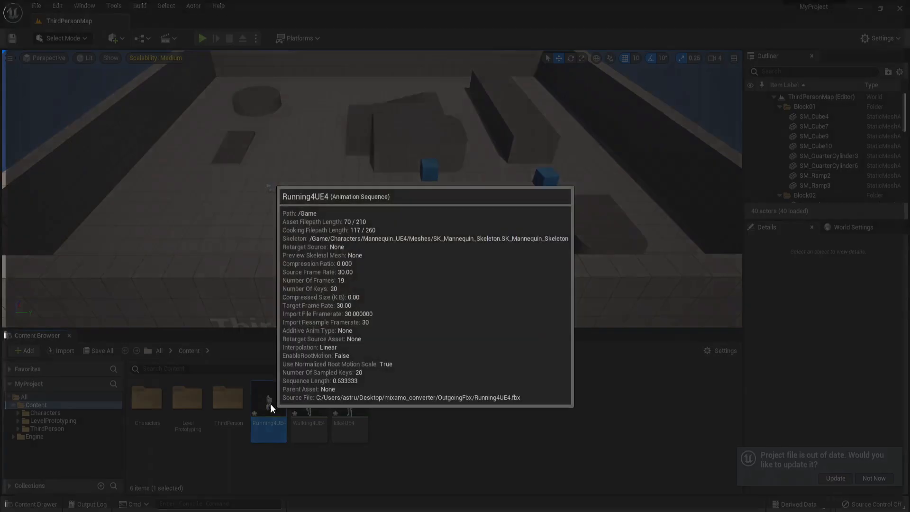
double_click(269, 419)
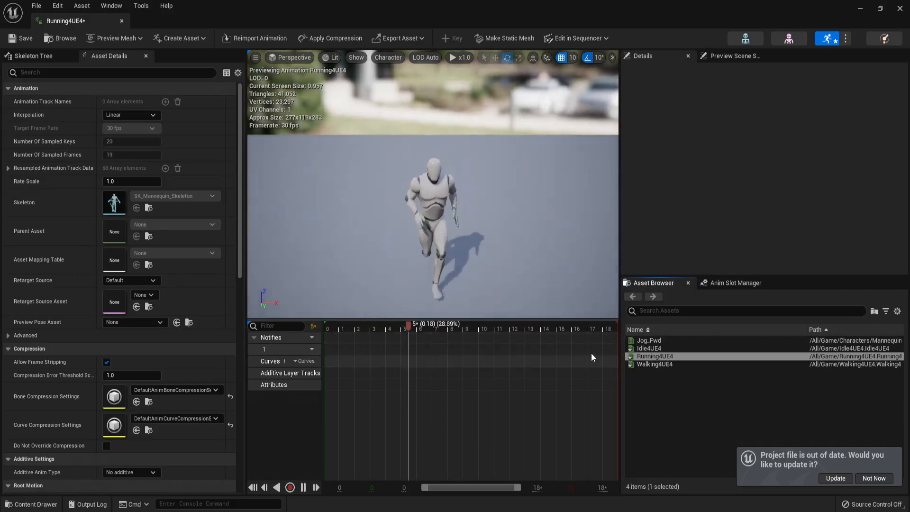
double_click(654, 364)
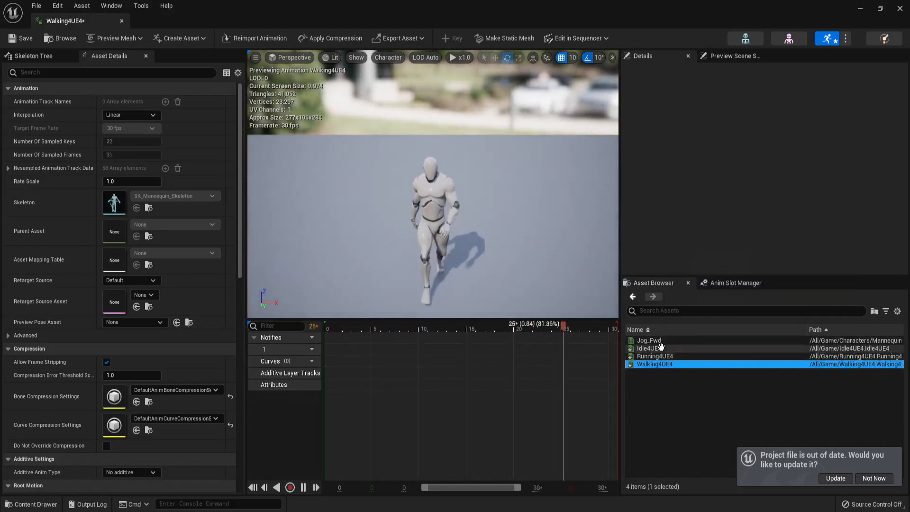
double_click(655, 355)
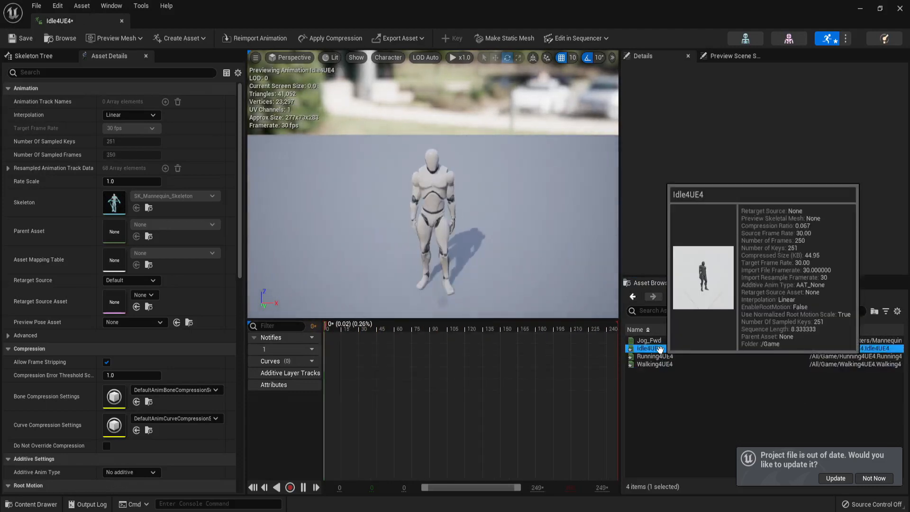
double_click(653, 355)
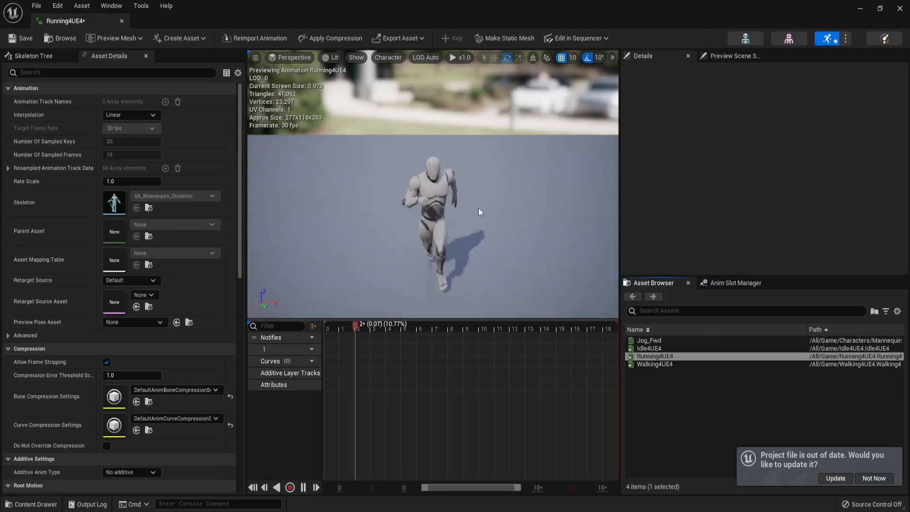
double_click(654, 364)
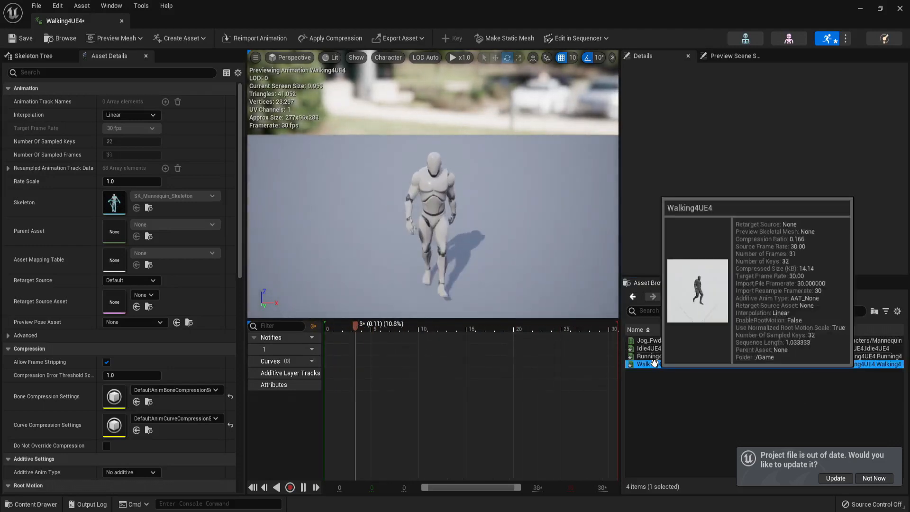
double_click(648, 348)
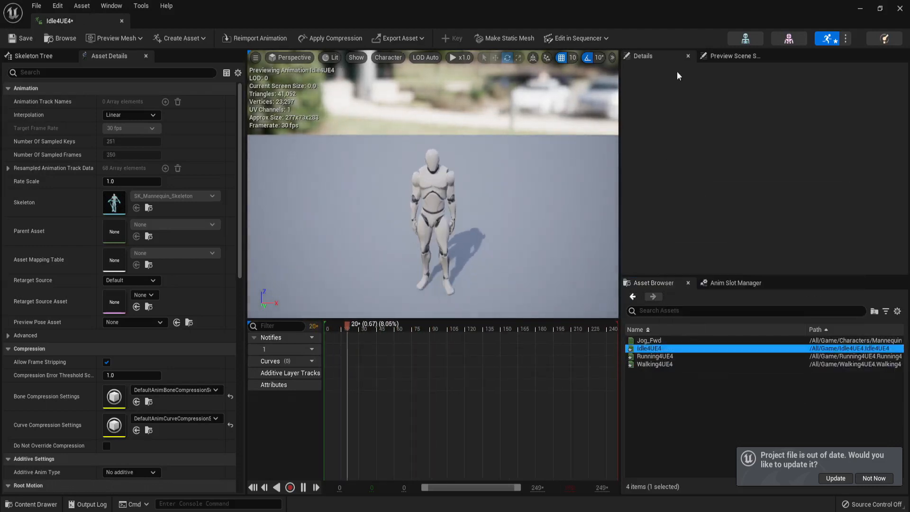
double_click(654, 355)
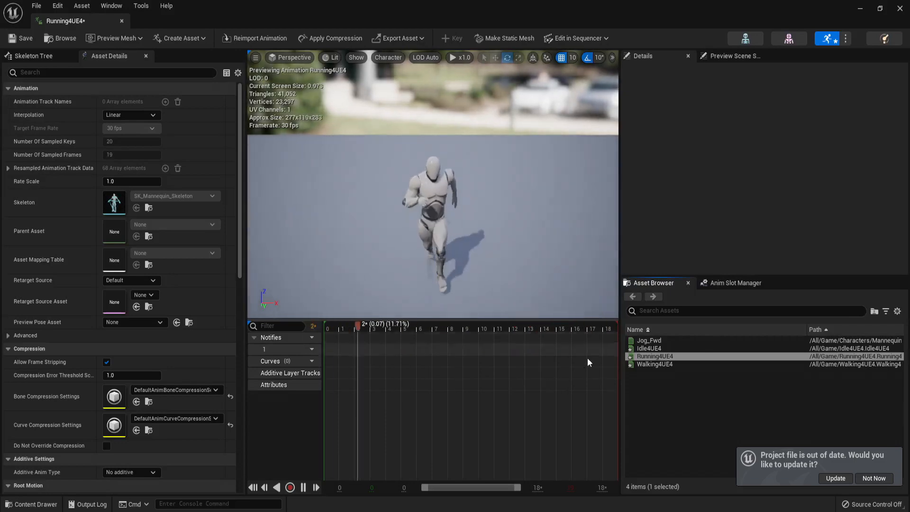
double_click(653, 364)
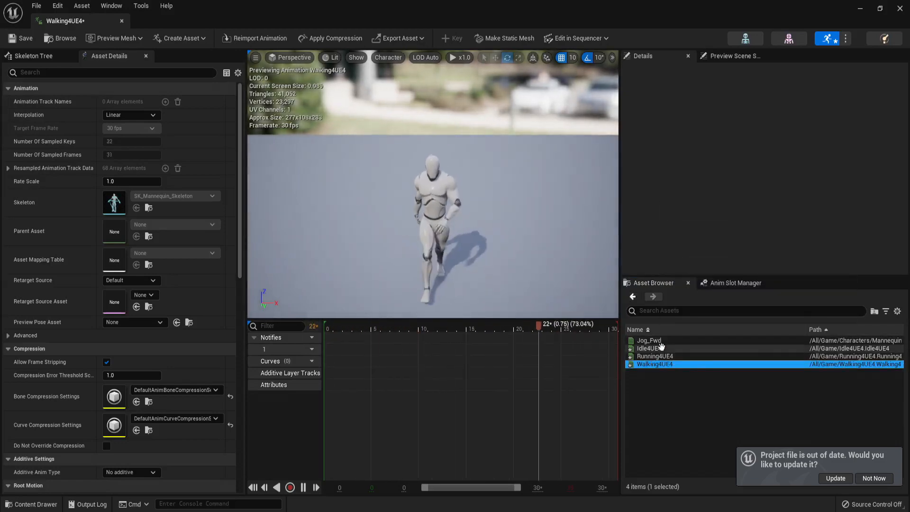
double_click(647, 347)
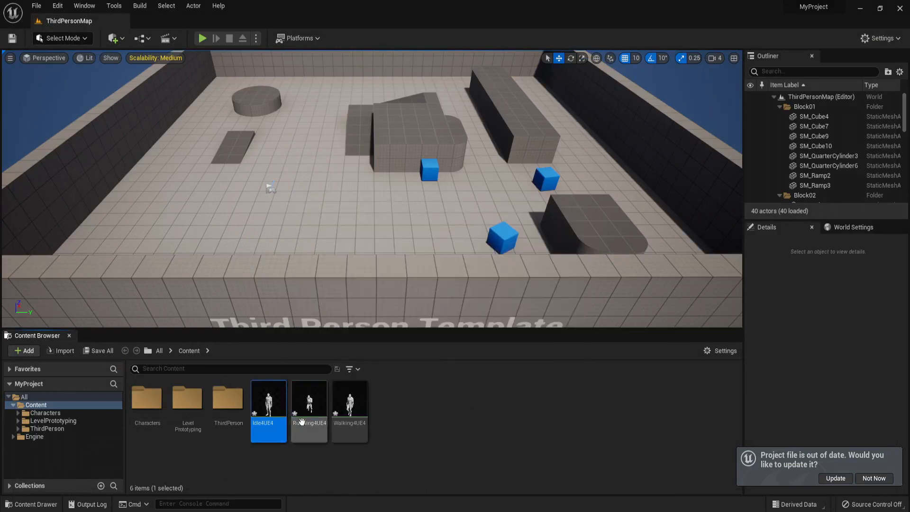
left_click(15, 412)
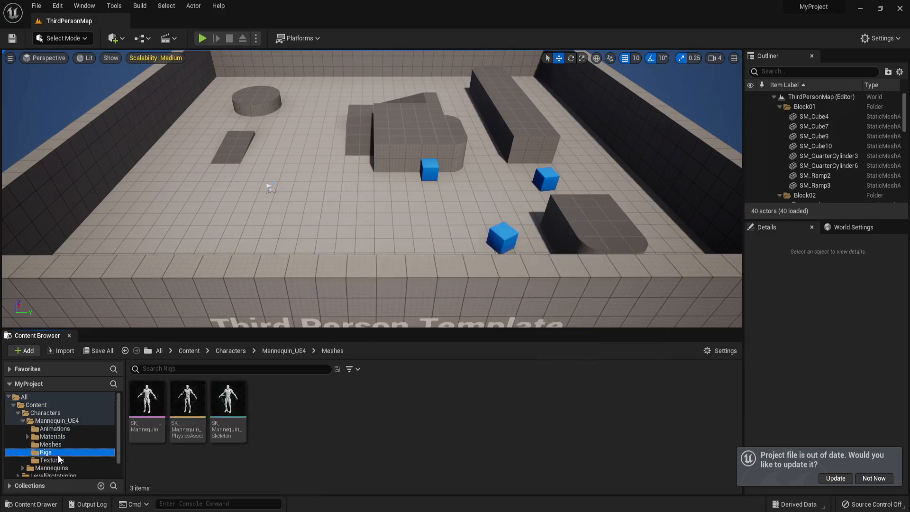
Show the Mannequin_UE4 Rigs folder containing the RTG_UE4Manny_UE5Manny retargeter.
left_click(187, 398)
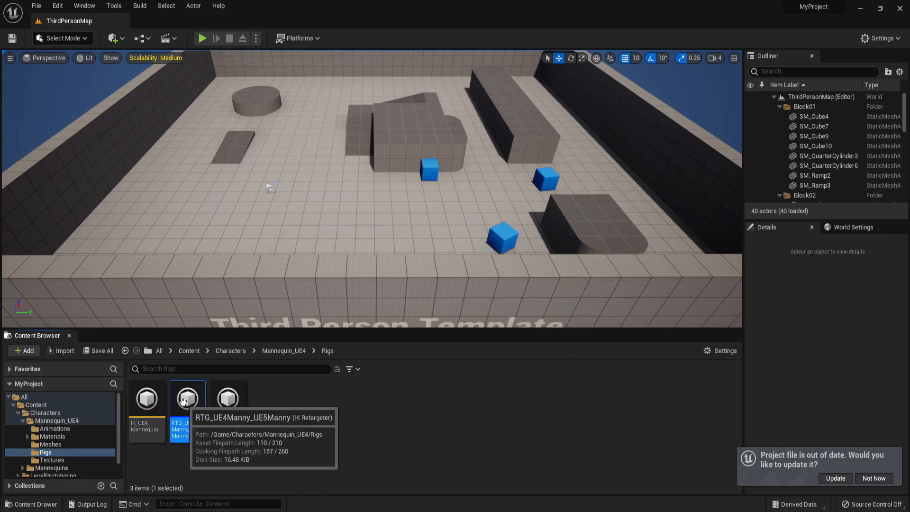
In RTG_UE4Manny_UE5Manny, try target rig IK_UE4_Mannequin, then keep IK_Mannequin.
double_click(186, 398)
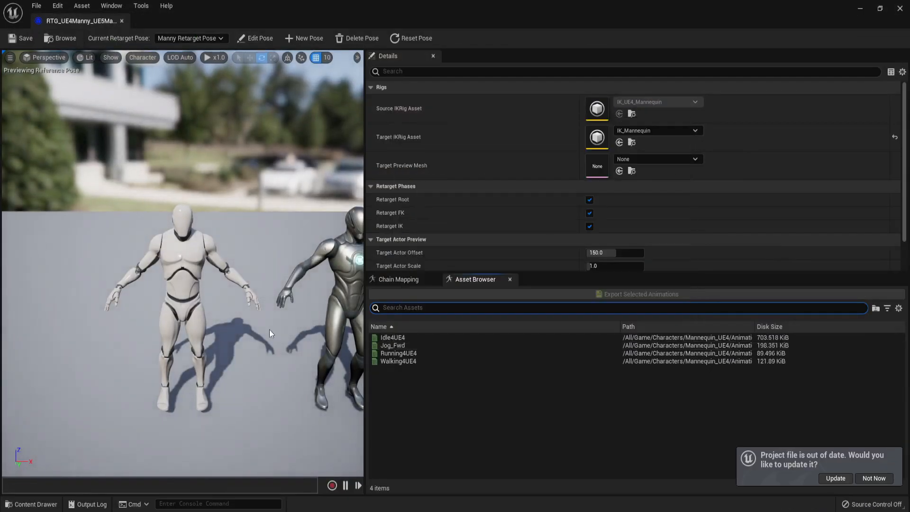
left_click(391, 337)
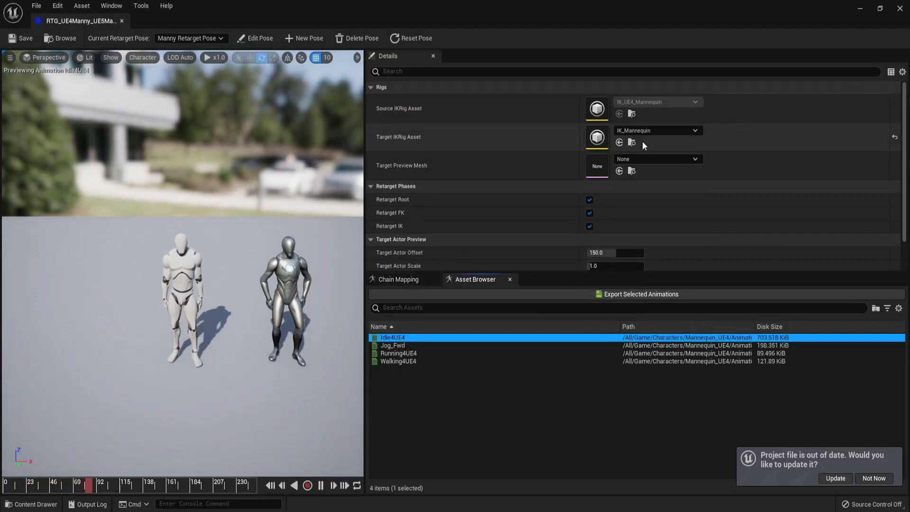
left_click(695, 129)
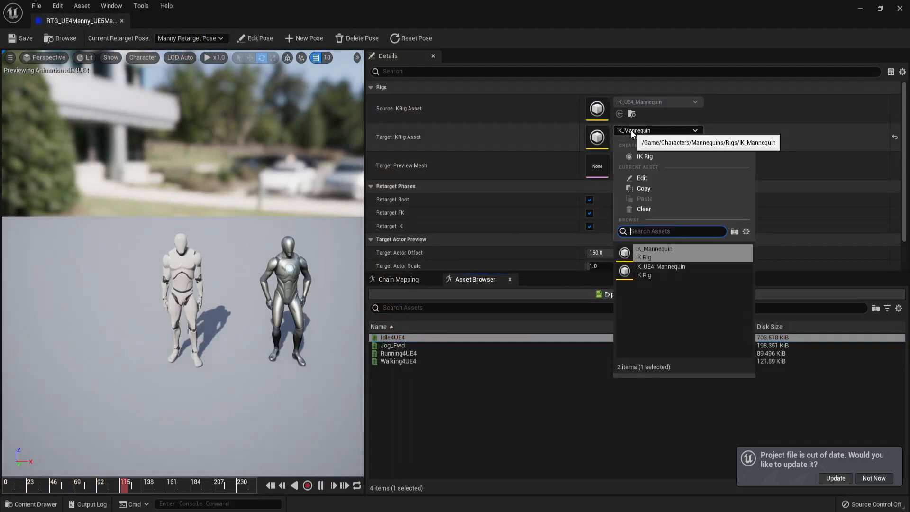
left_click(654, 248)
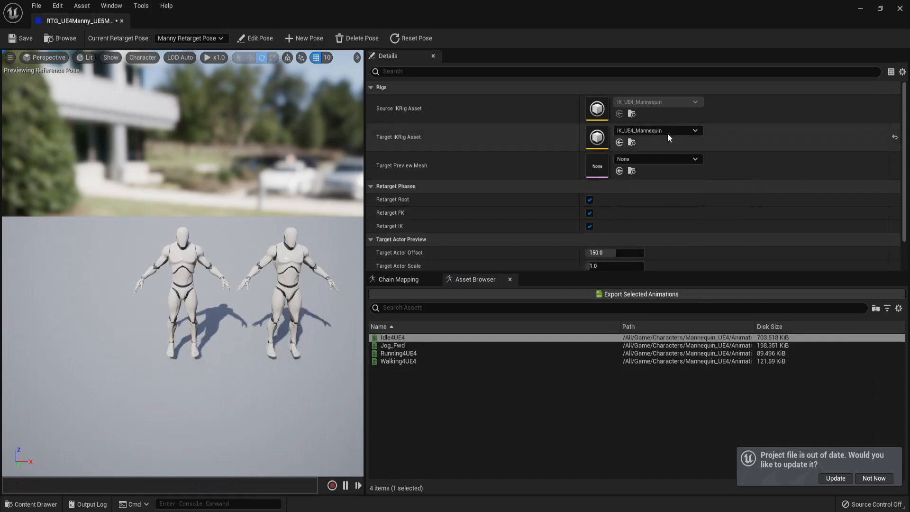
left_click(658, 129)
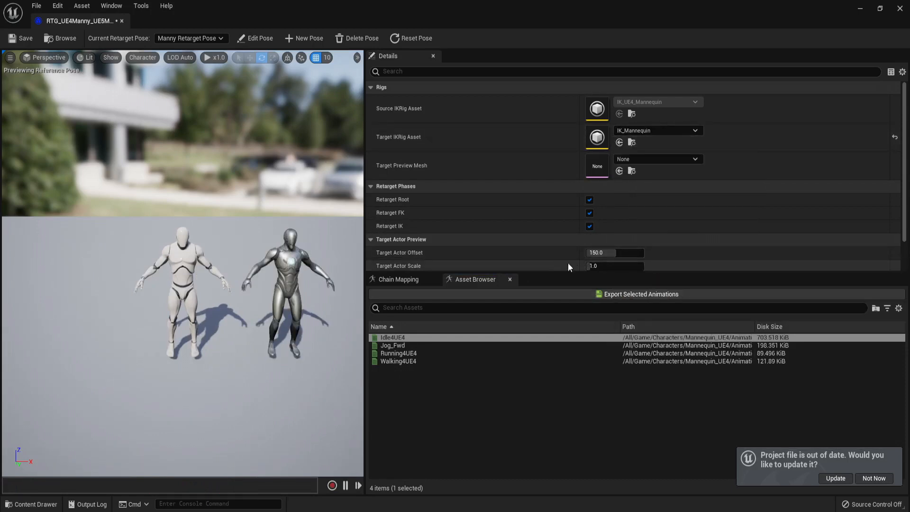
Preview Idle4UE4 and Walking4UE4 on both the UE4 and UE5 mannequins.
double_click(392, 337)
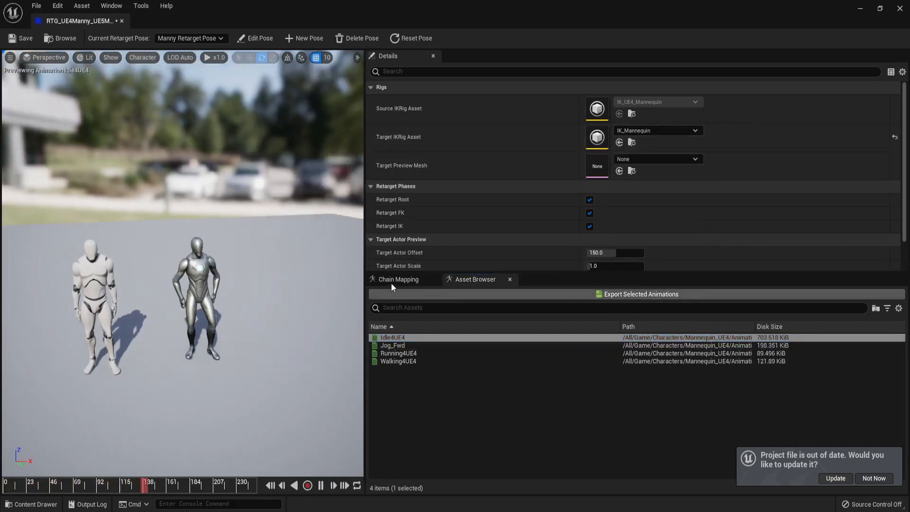
left_click(398, 278)
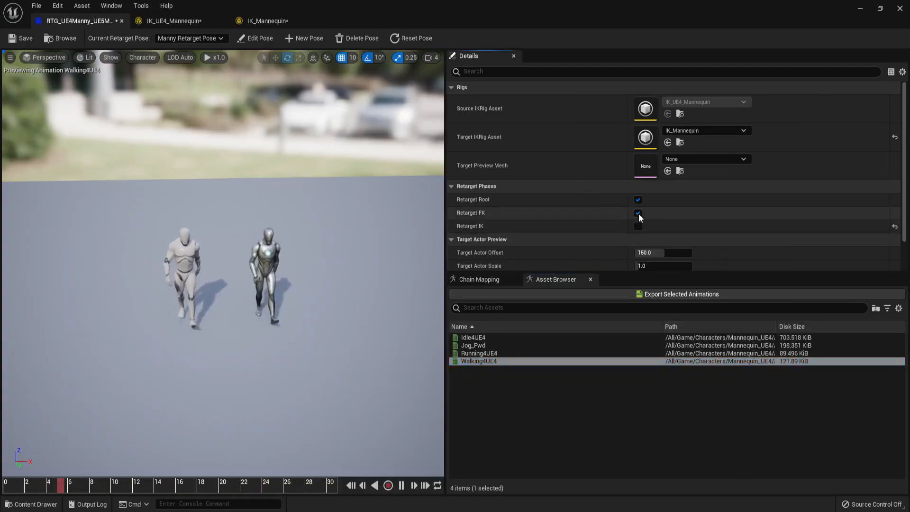
Review the Chain Mapping, then select Idle4UE4, Running4UE4 and Walking4UE4 for export.
left_click(479, 352)
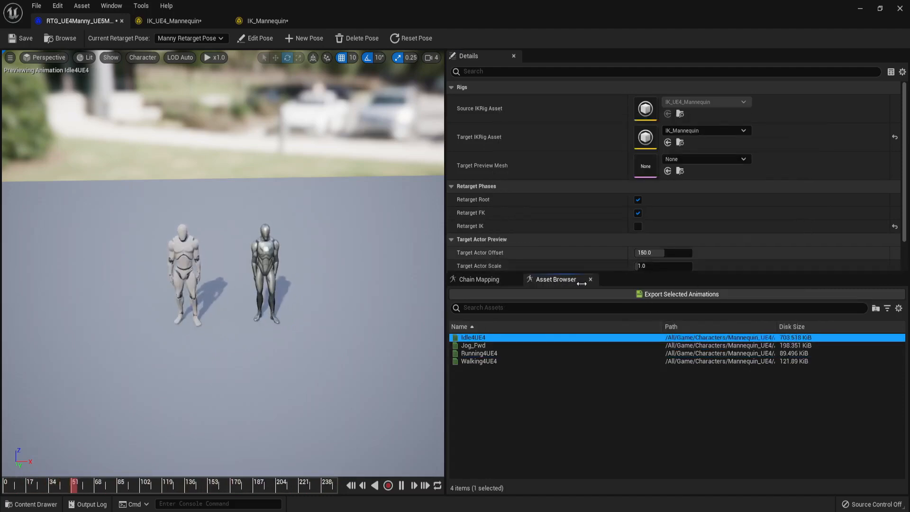
left_click(478, 279)
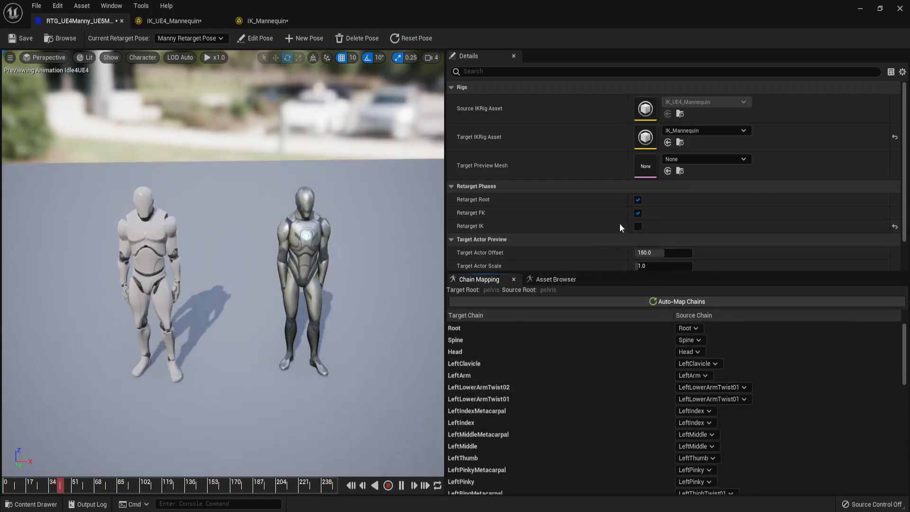
left_click(555, 278)
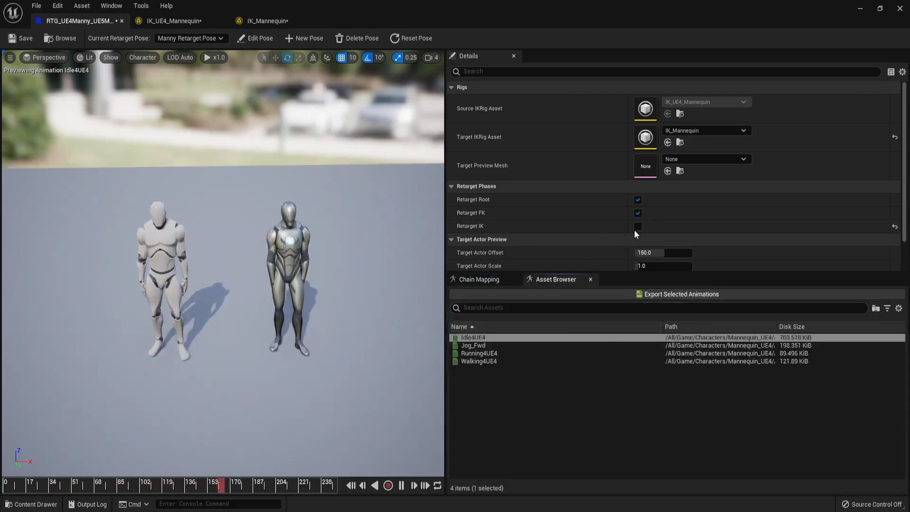
mouse_move(497, 352)
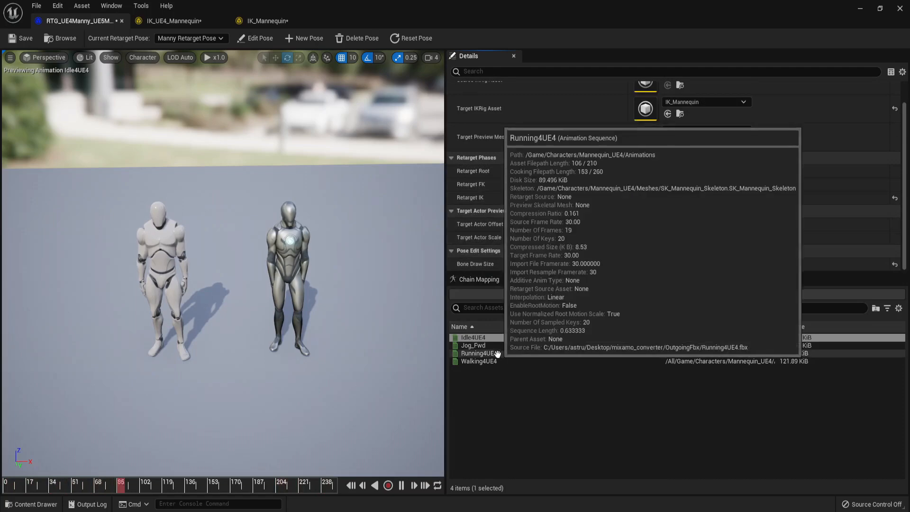
left_click(471, 338)
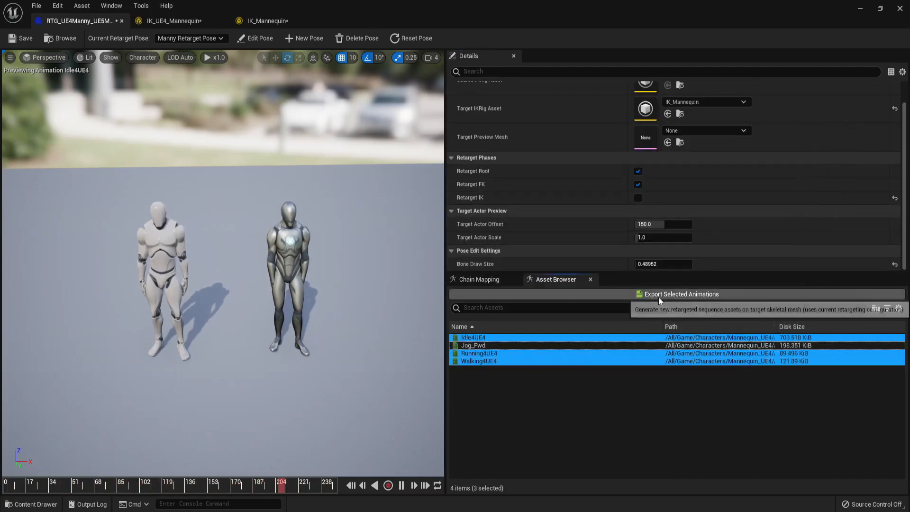
Export the retargeted animations to Content/Characters/Mannequins/Animations.
left_click(680, 293)
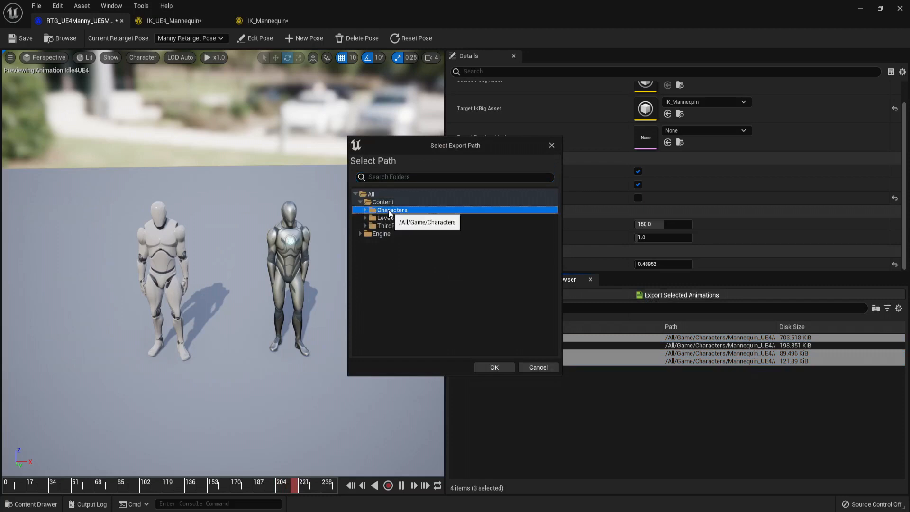
left_click(366, 209)
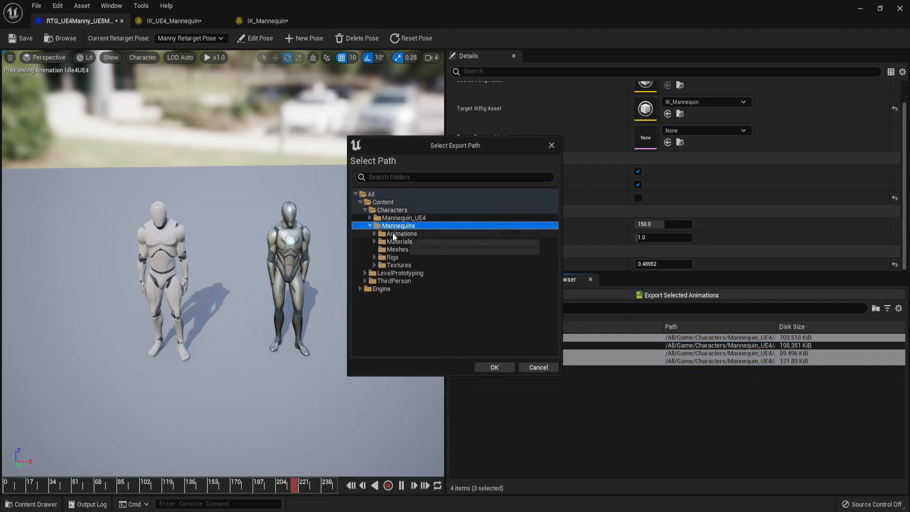
left_click(375, 233)
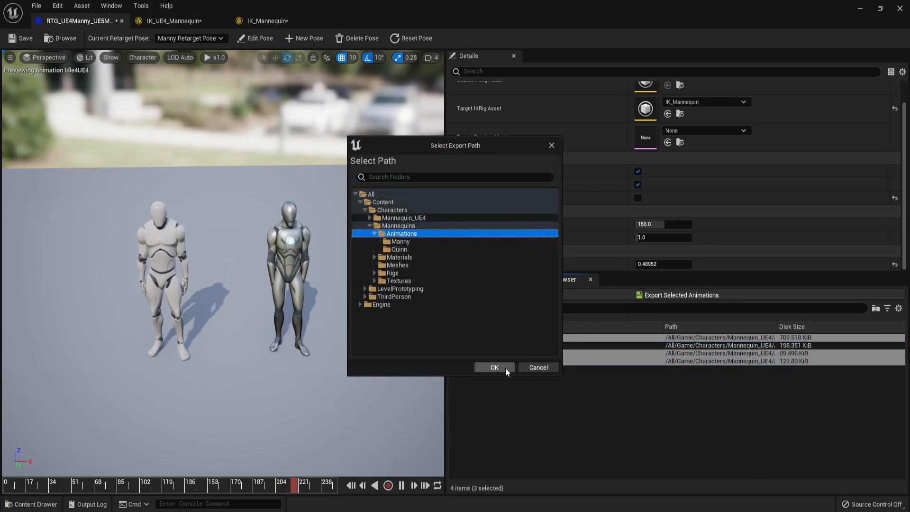
left_click(495, 367)
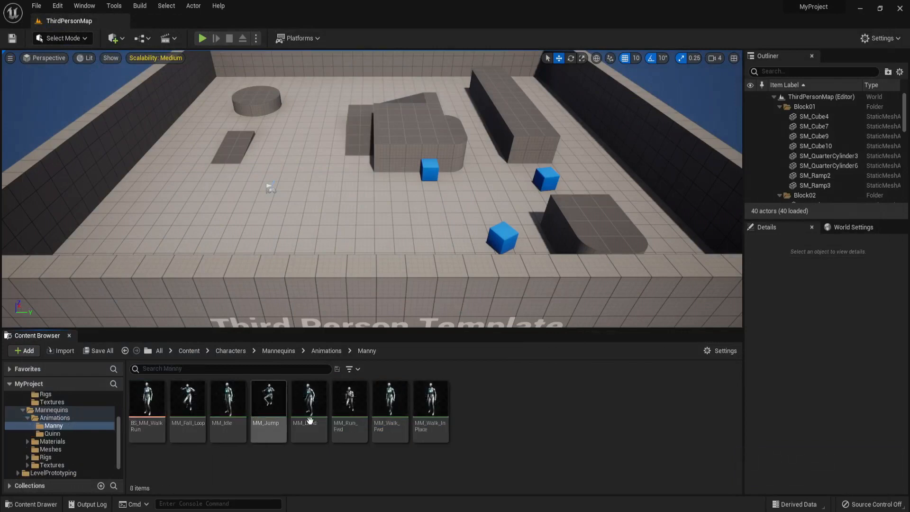
Assign Walking4UE4_Retargeted to BS_MM_WalkRun's 230-speed walk sample.
double_click(147, 398)
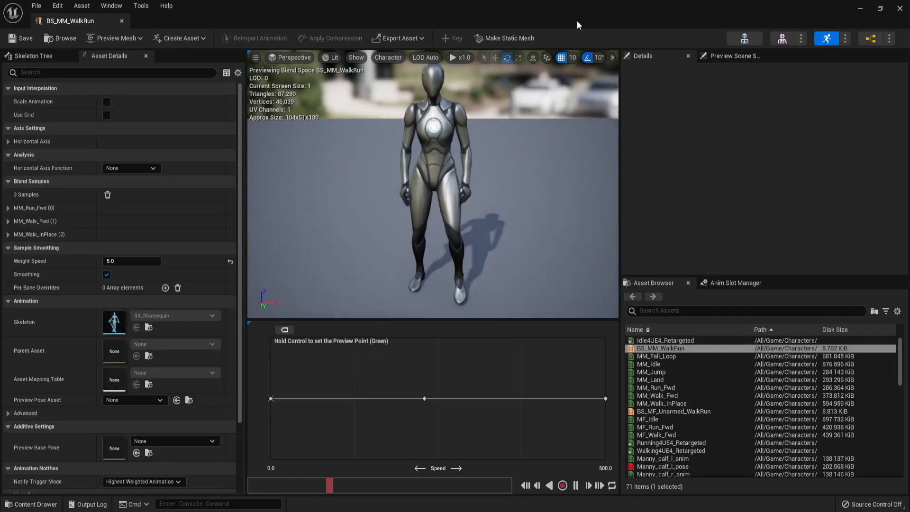
right_click(424, 397)
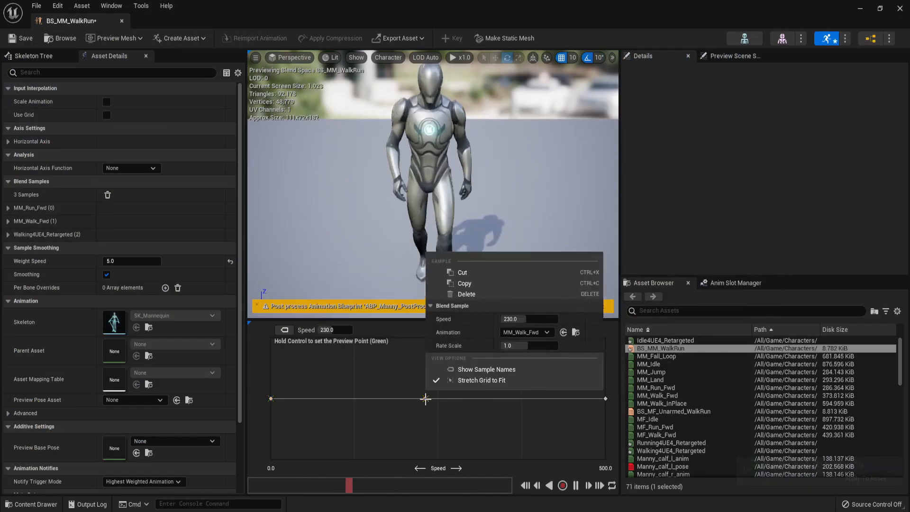
left_click(546, 333)
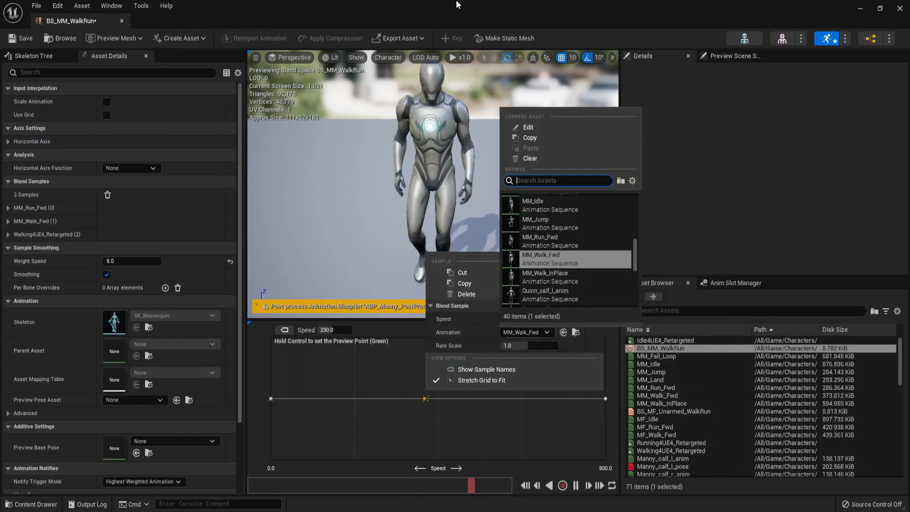
left_click(545, 277)
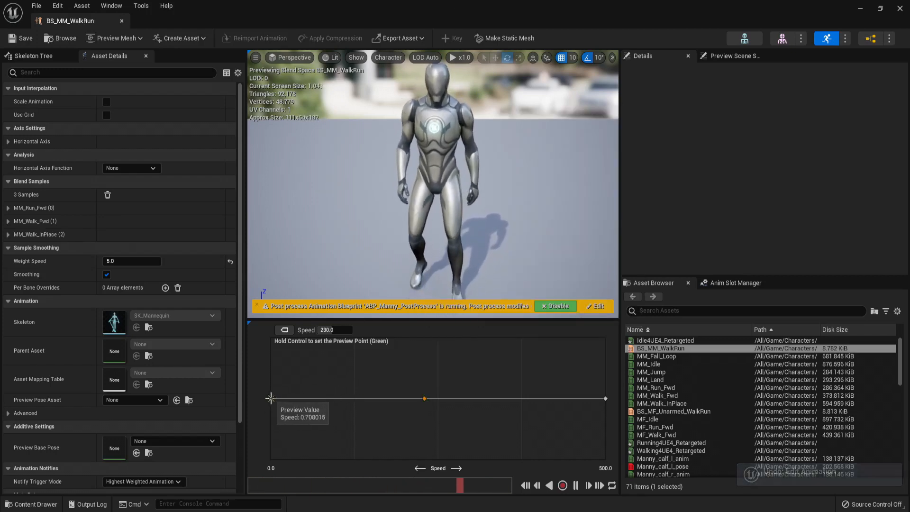
left_click_drag(272, 398, 424, 398)
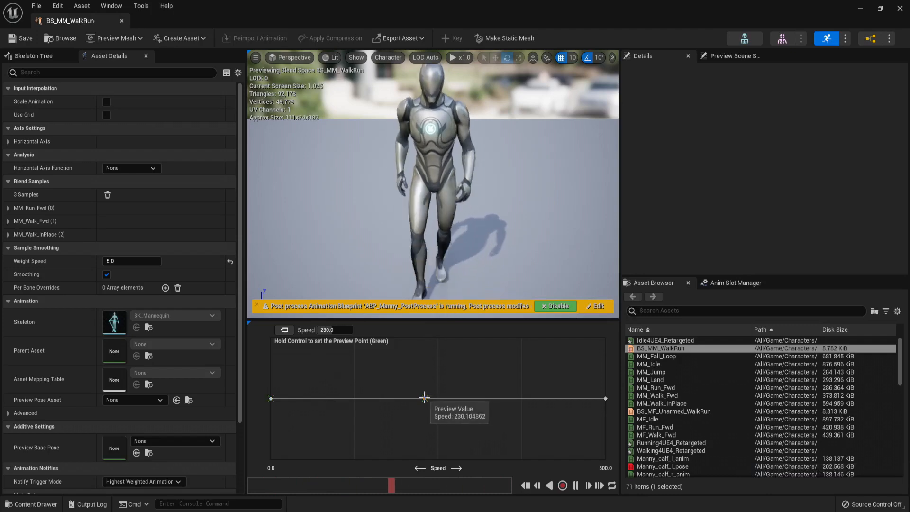
right_click(423, 396)
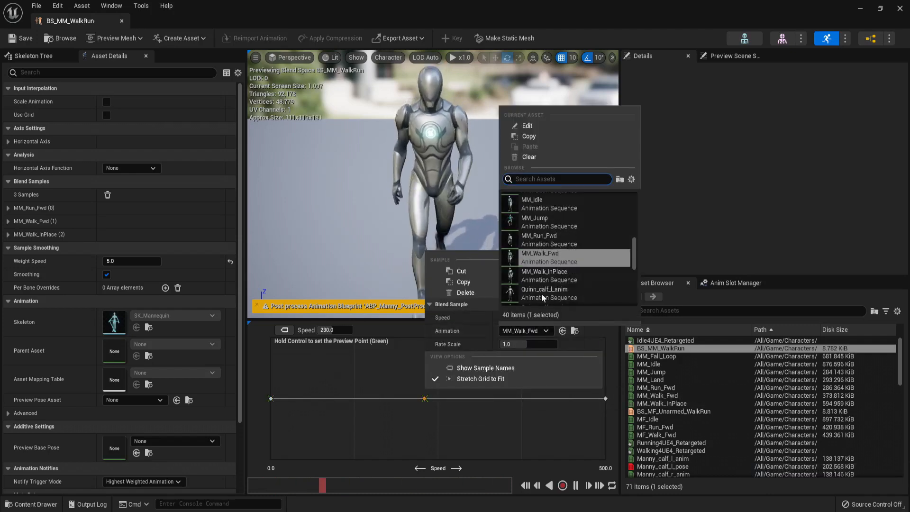
type("wal")
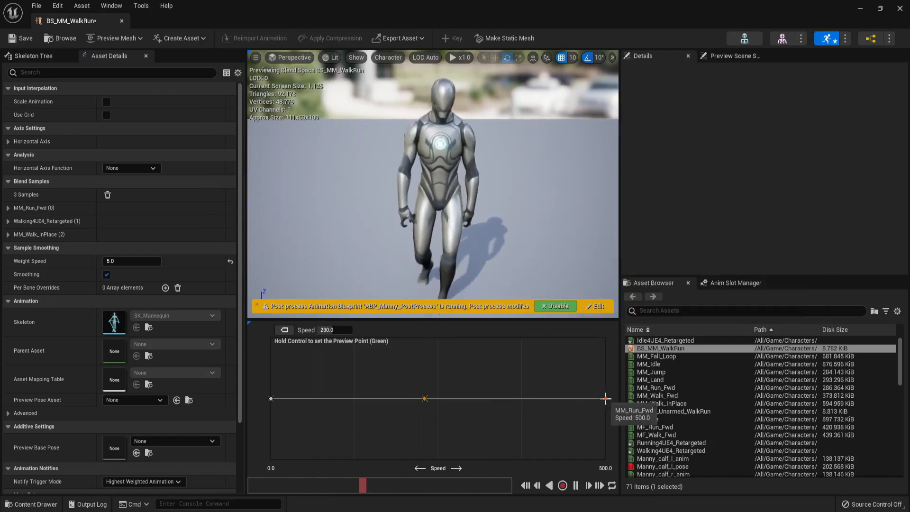
Assign Running4UE4_Retargeted to the 500-speed run sample and scrub the blend across speeds.
right_click(604, 396)
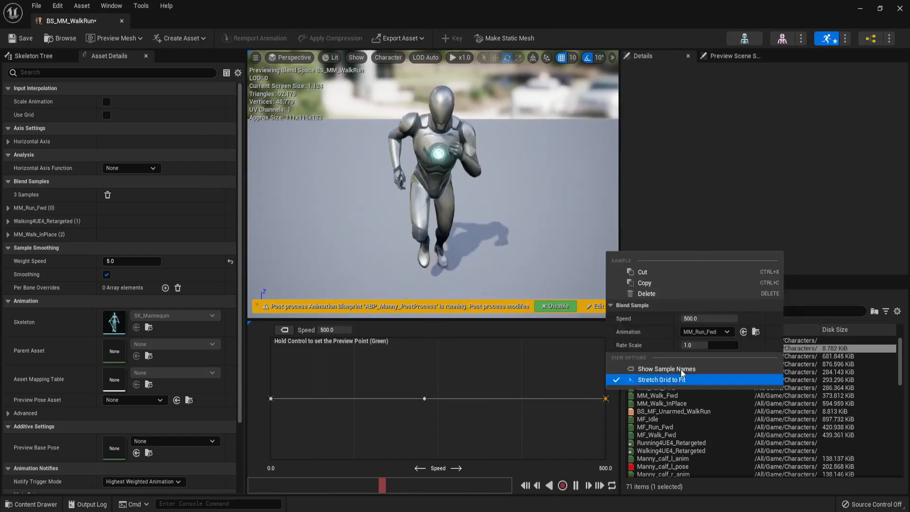
left_click(707, 332)
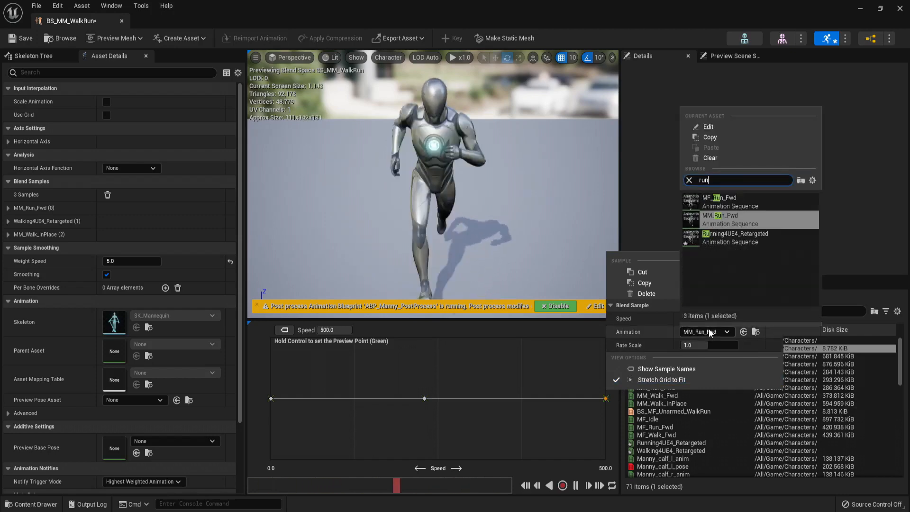
left_click(734, 233)
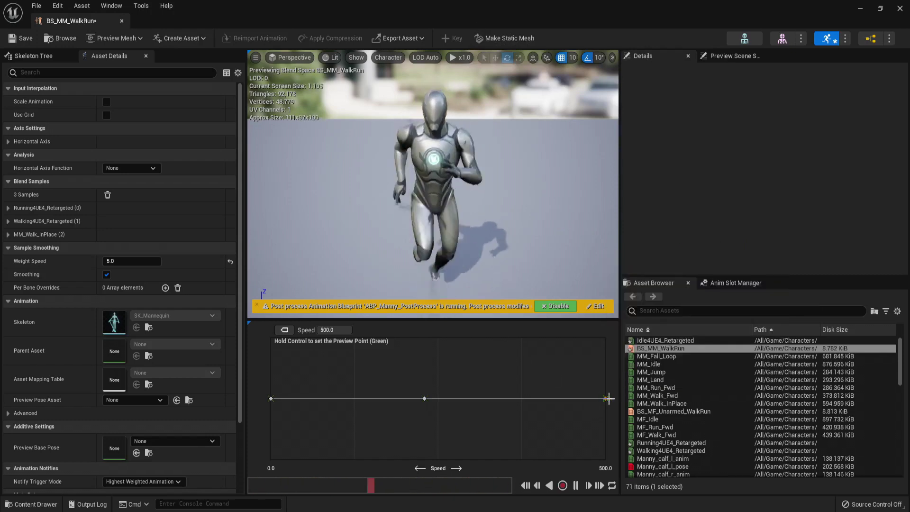
left_click_drag(607, 398, 265, 398)
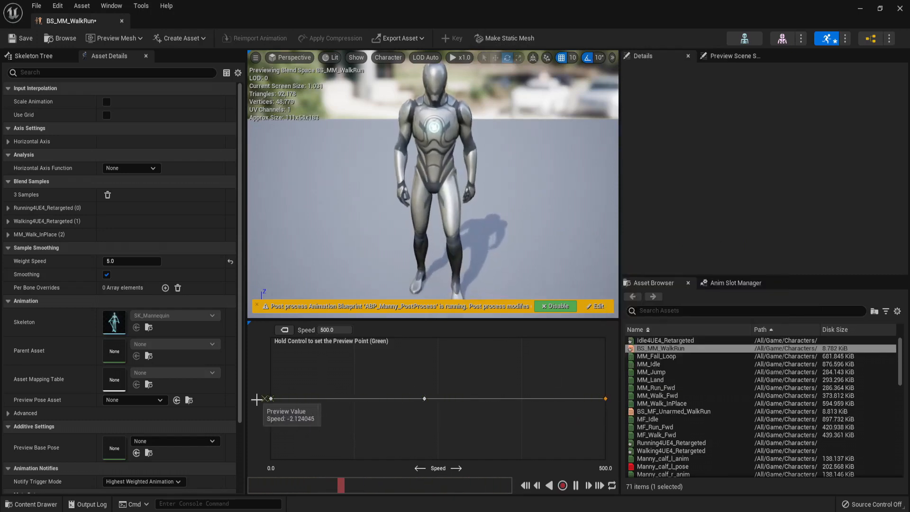
left_click_drag(262, 398, 548, 398)
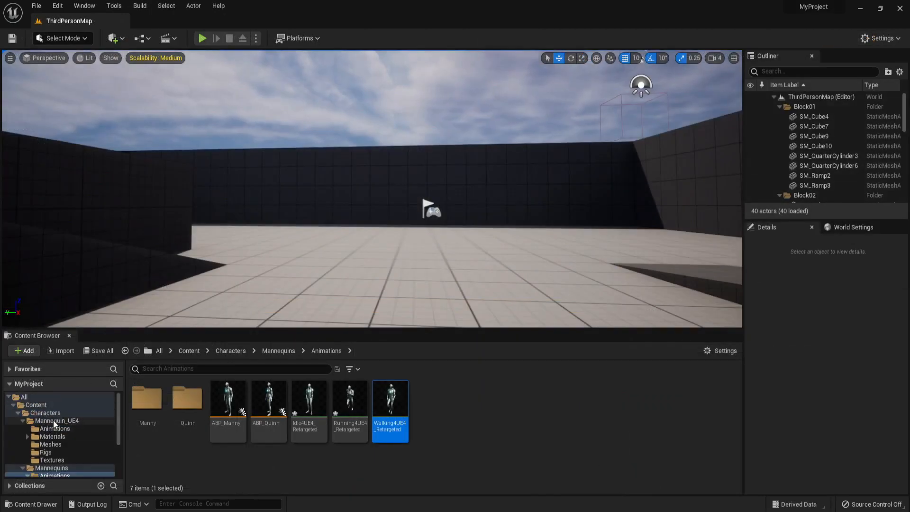
In ABP_Manny's AnimGraph, navigate Main States > Locomotion into the Idle state.
left_click(227, 400)
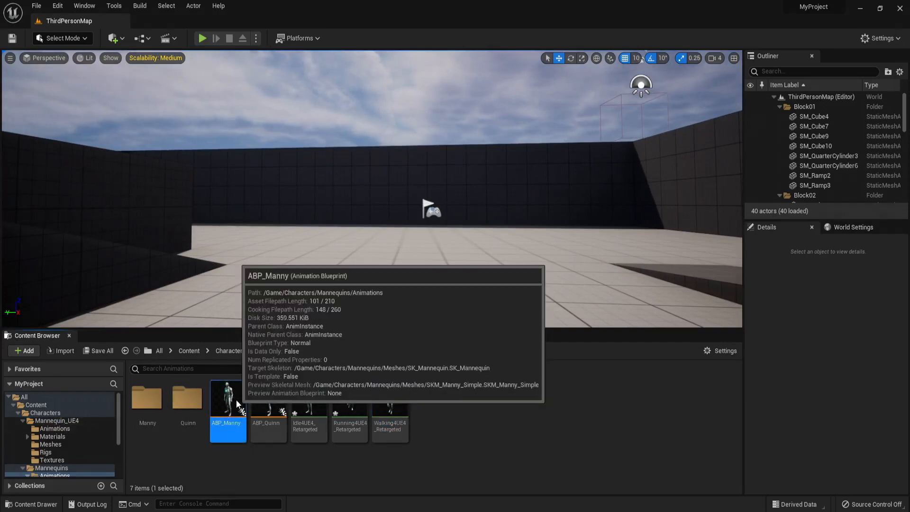
double_click(227, 399)
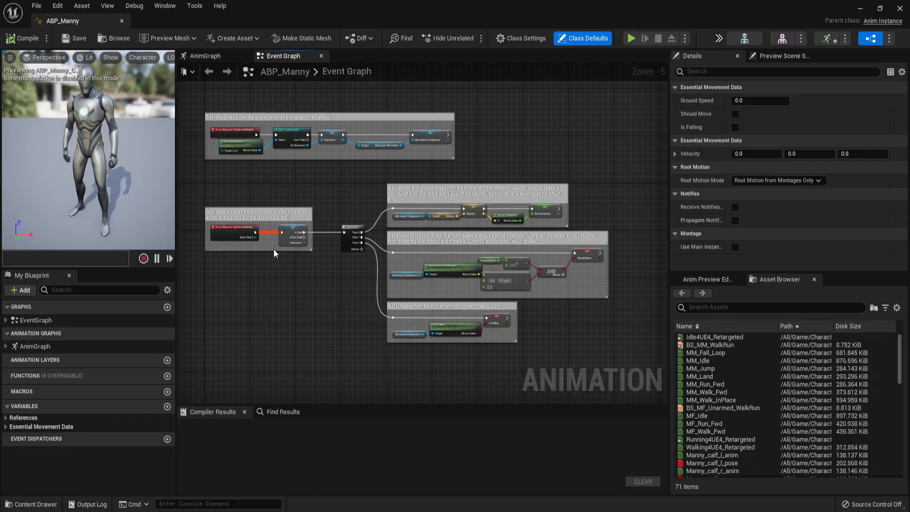
left_click(205, 55)
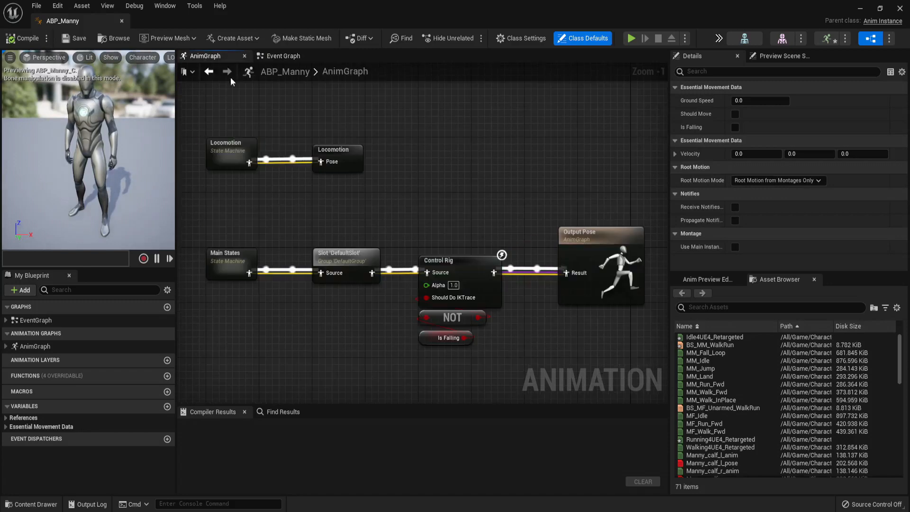
double_click(230, 260)
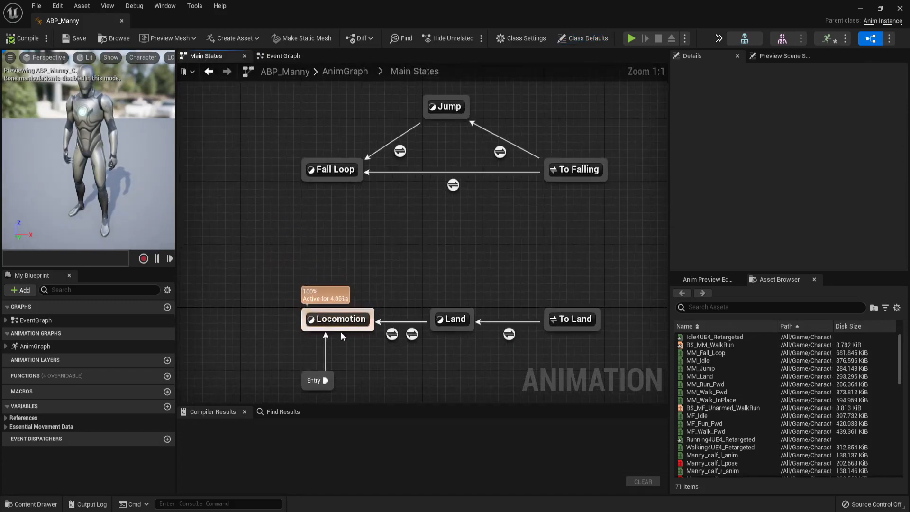
double_click(337, 319)
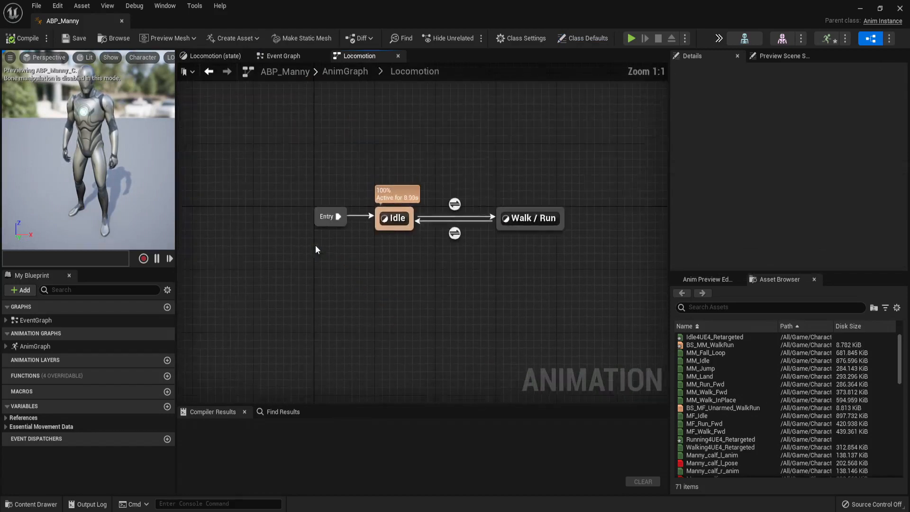
double_click(394, 218)
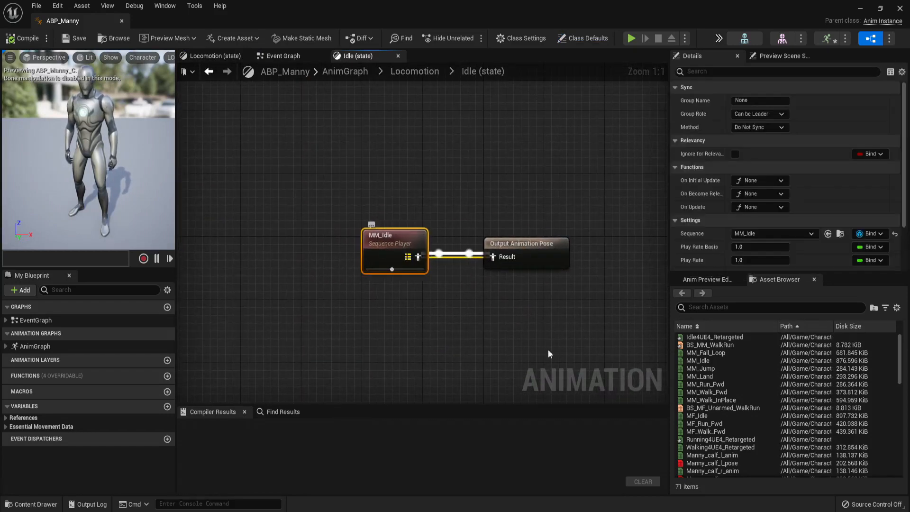
Make the Idle state play Idle4UE4_Retargeted, compile and test in play mode.
scroll("down", 3)
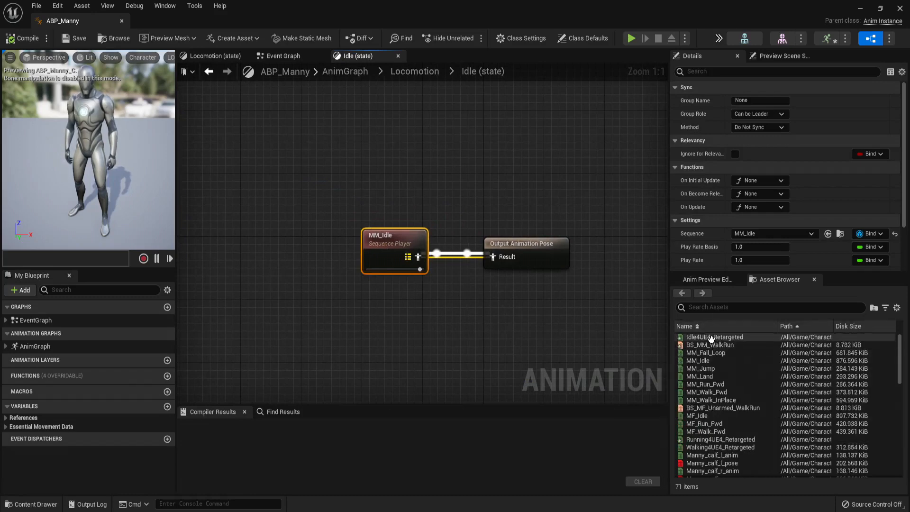
left_click_drag(713, 336, 416, 319)
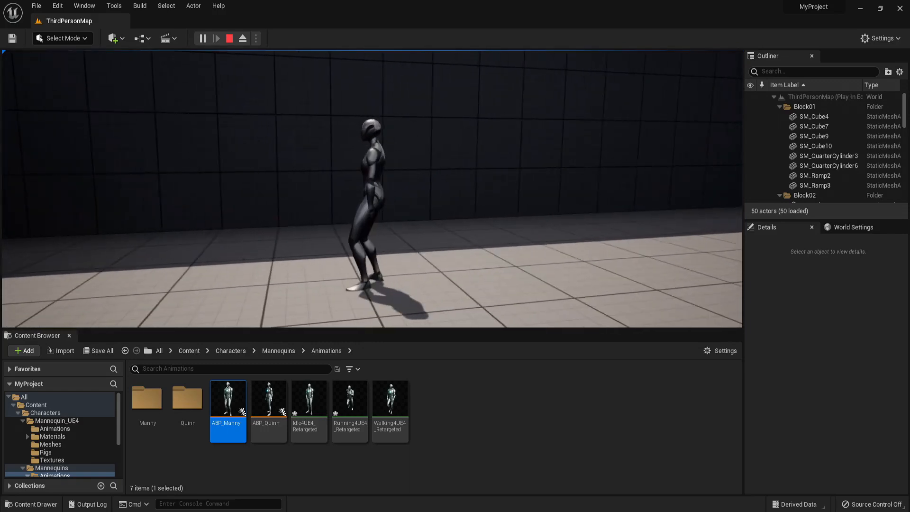
Stop play and place a Running4UE4_Retargeted actor in the level.
left_click(229, 38)
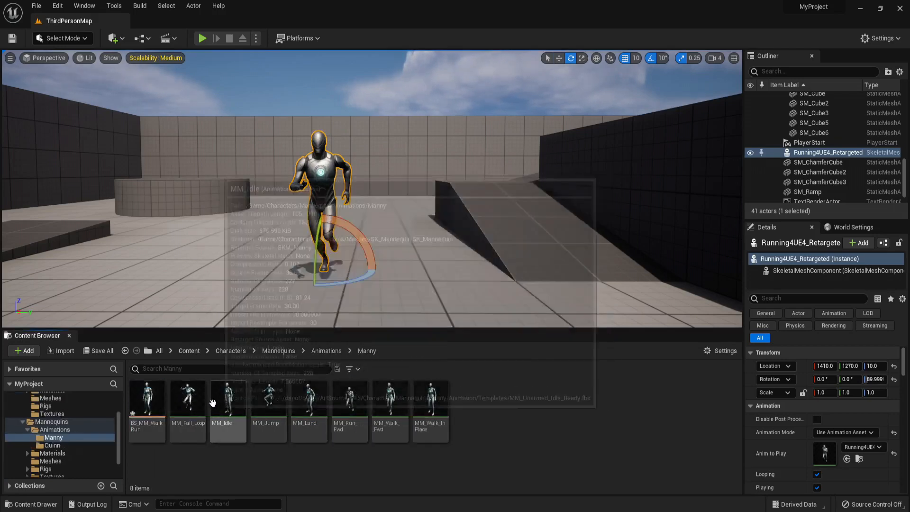
Place MM_Run_Fwd with the SKM_Manny mesh beside the runner and start play to compare.
left_click(348, 399)
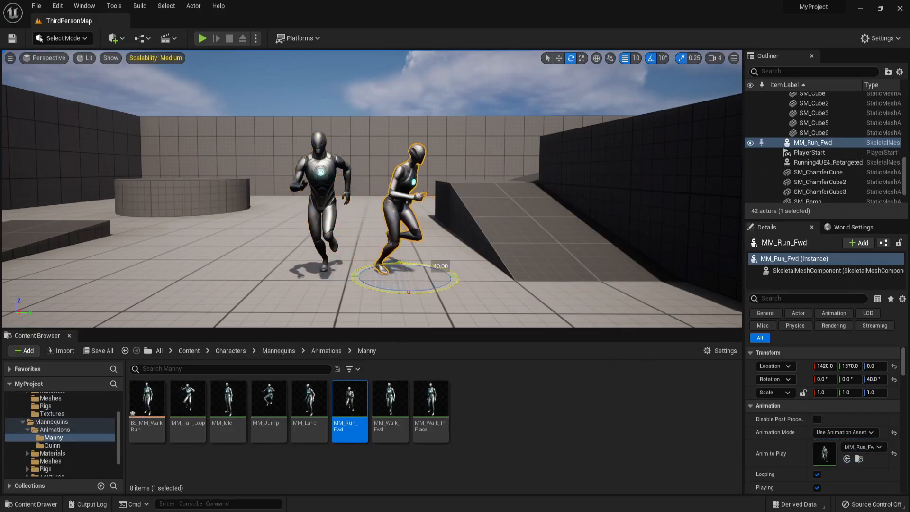
left_click(868, 448)
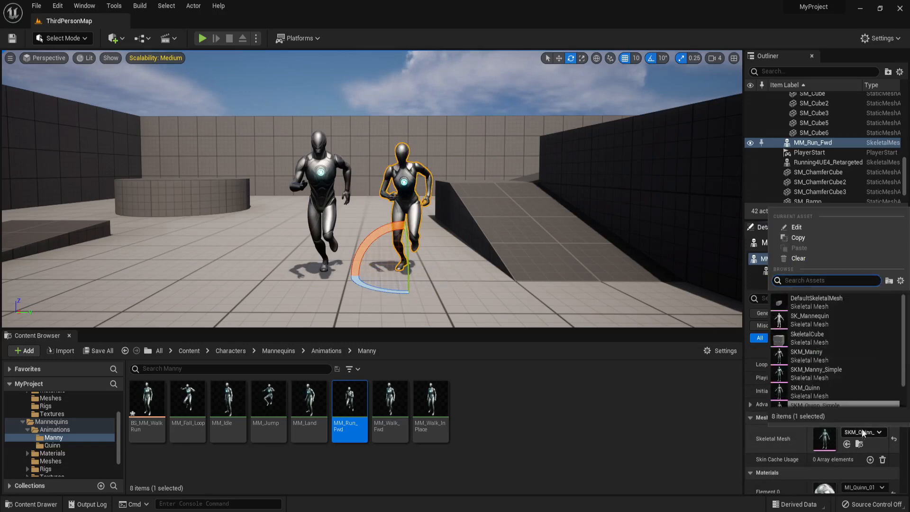
left_click(805, 352)
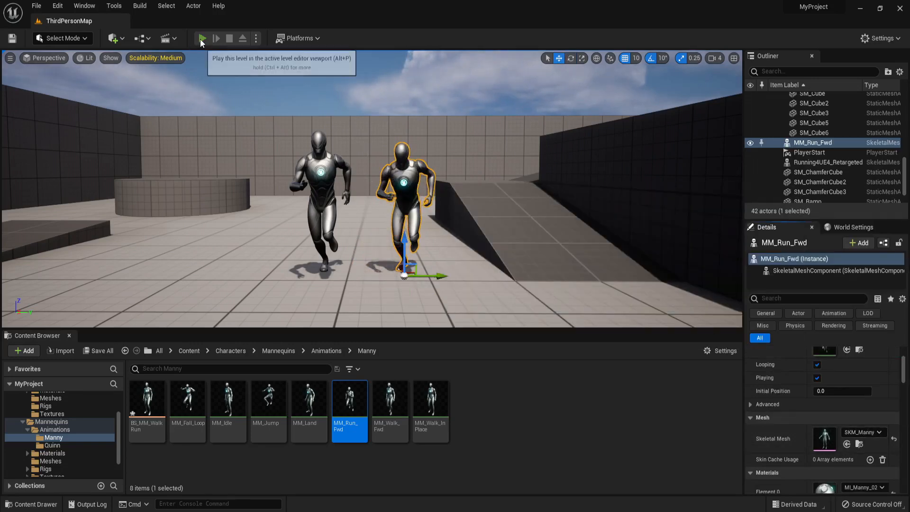
left_click(201, 38)
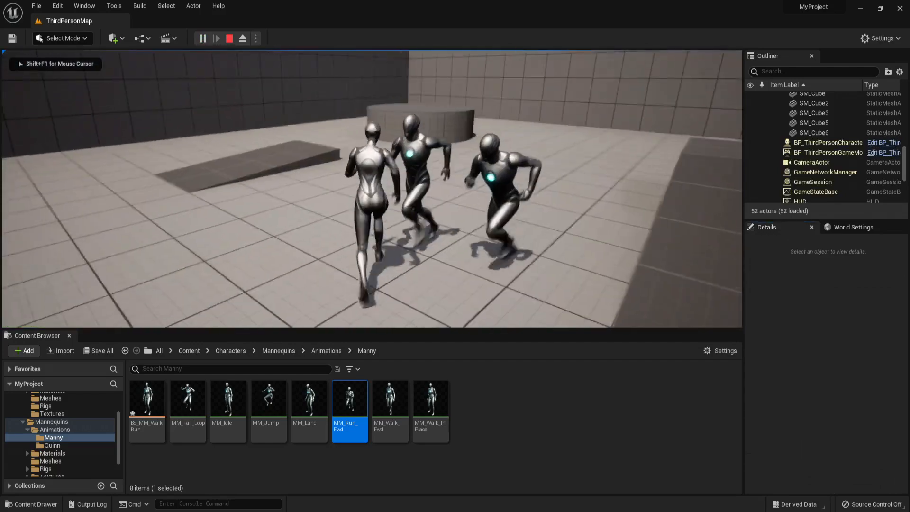